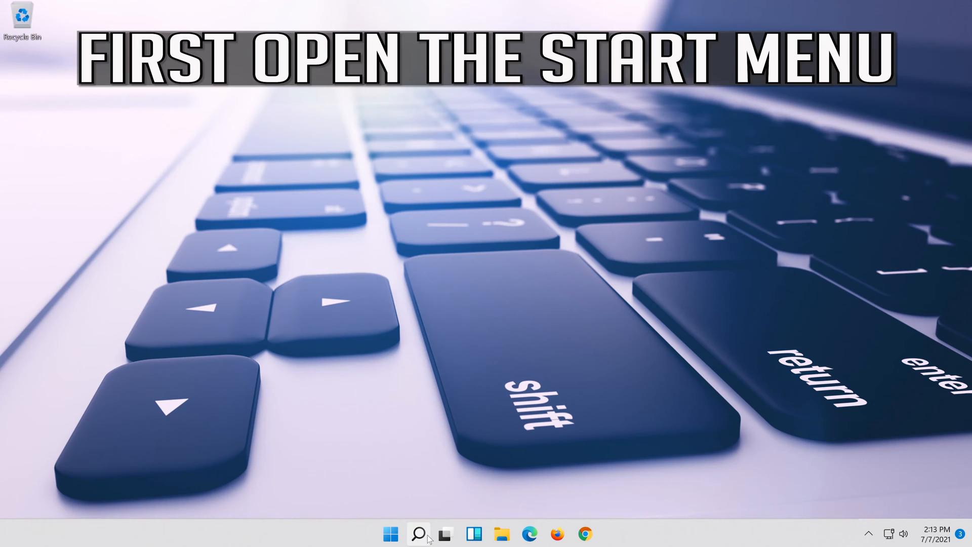
Step: Search for 'settings' from the taskbar and launch the Settings app
left_click(418, 534)
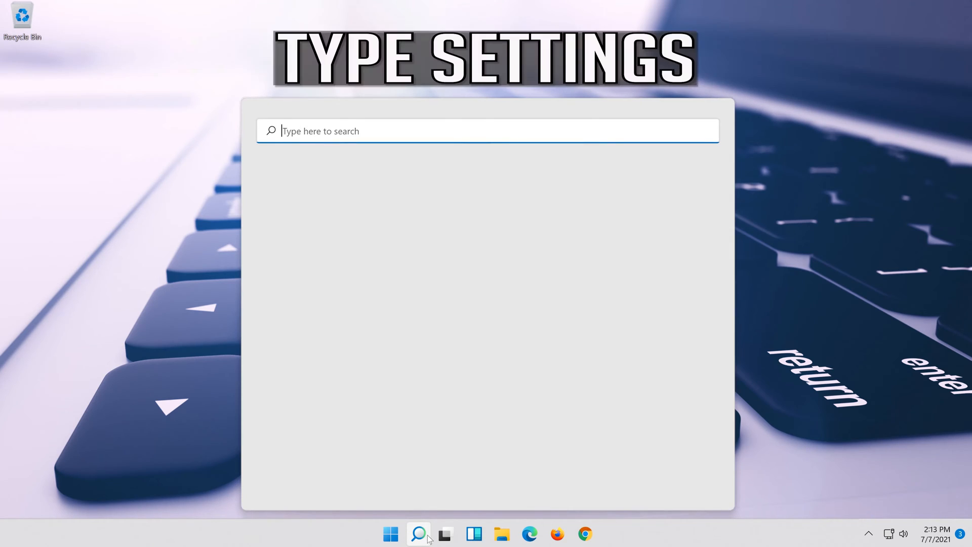
type("settings")
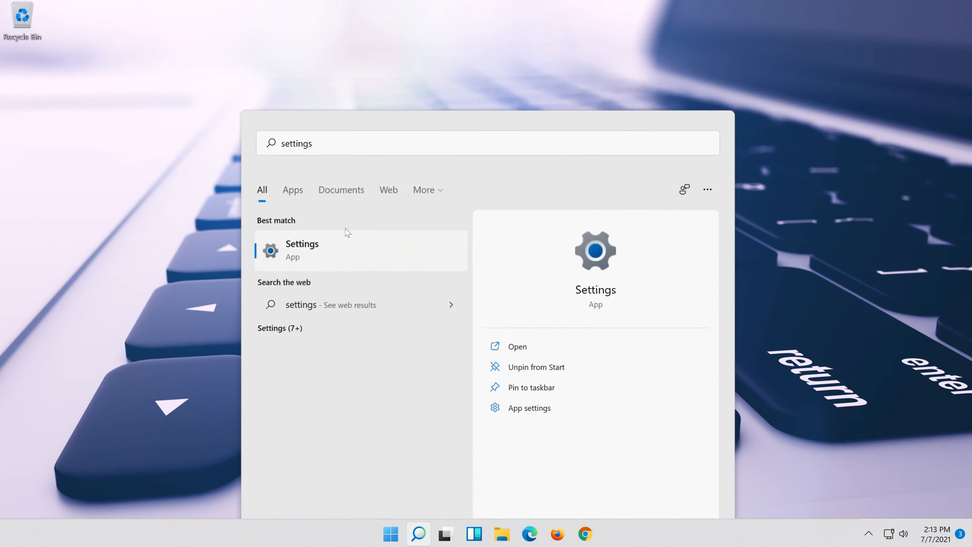
left_click(302, 251)
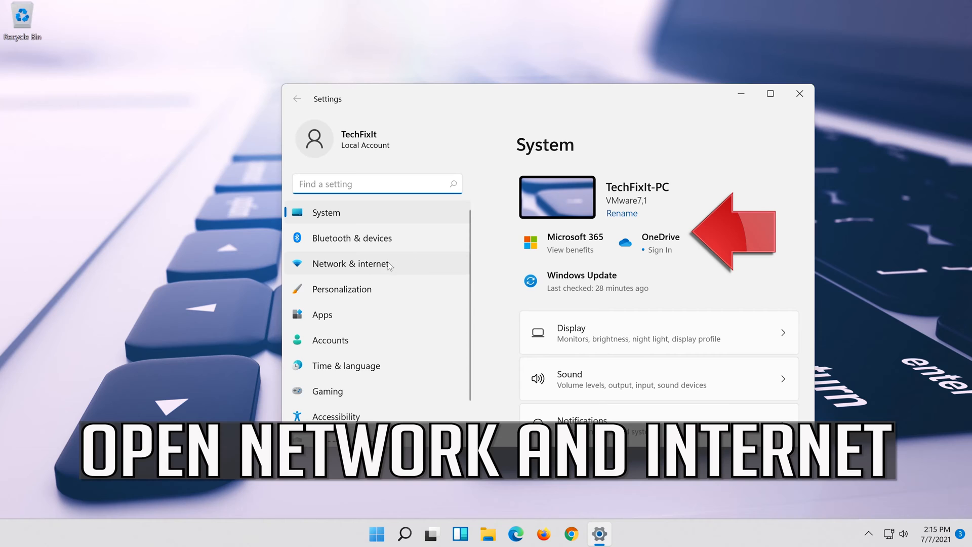
Step: Go to Network & internet and into Advanced network settings
left_click(350, 263)
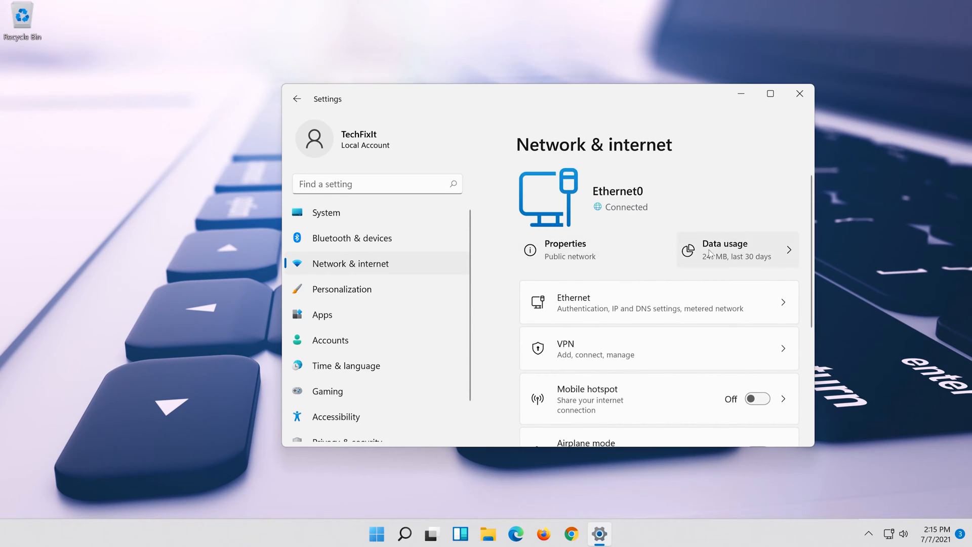
scroll("down", 3)
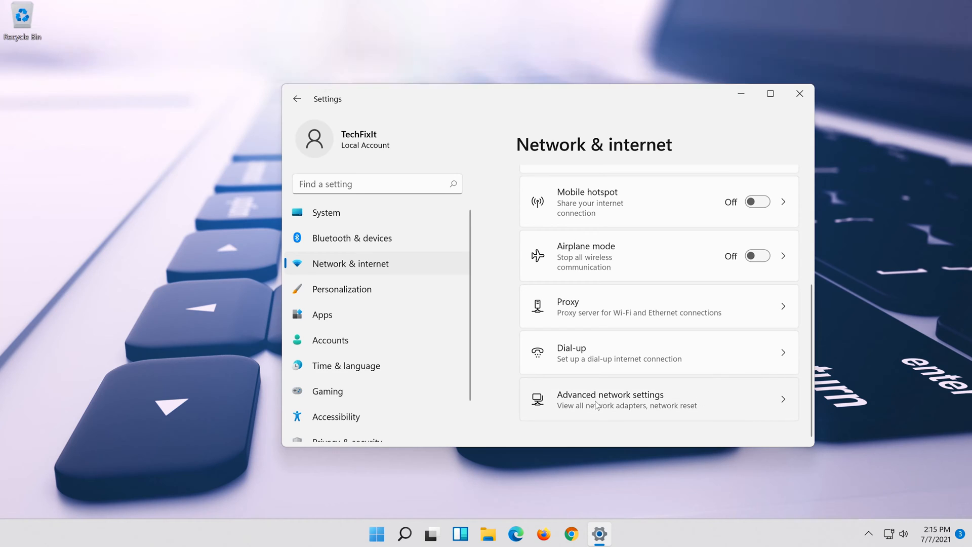
left_click(609, 399)
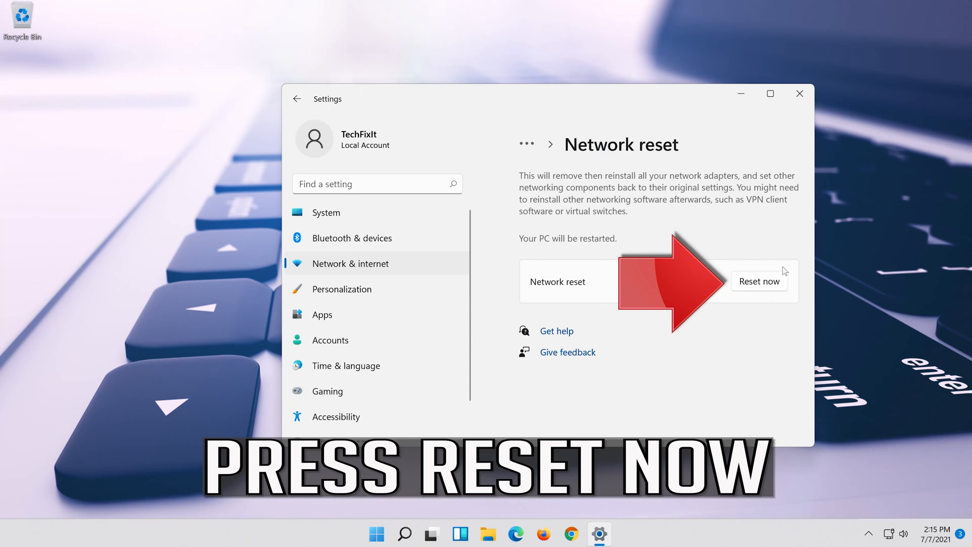
mouse_move(775, 281)
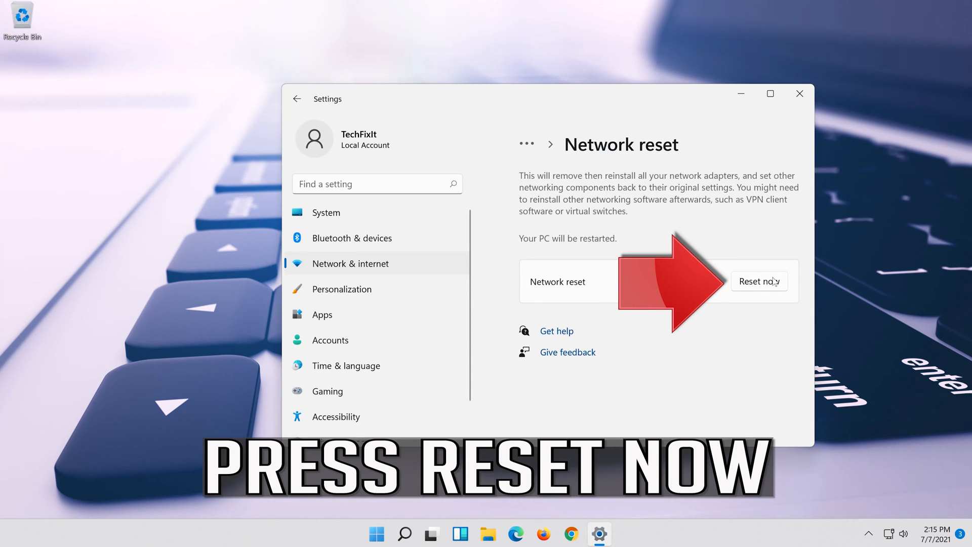
Step: Run Network reset with Reset now, confirm Yes, dismiss the sign-out notice and close Settings
left_click(759, 281)
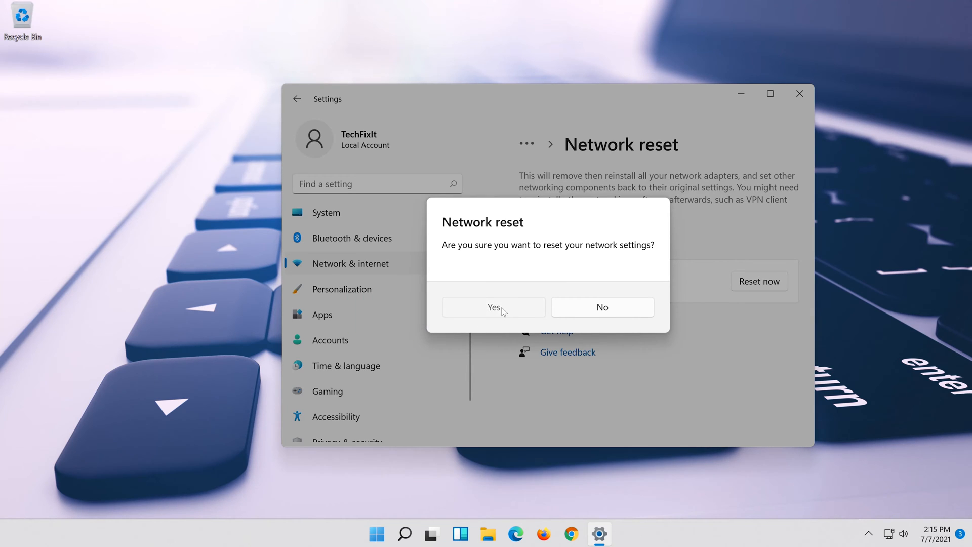
left_click(494, 307)
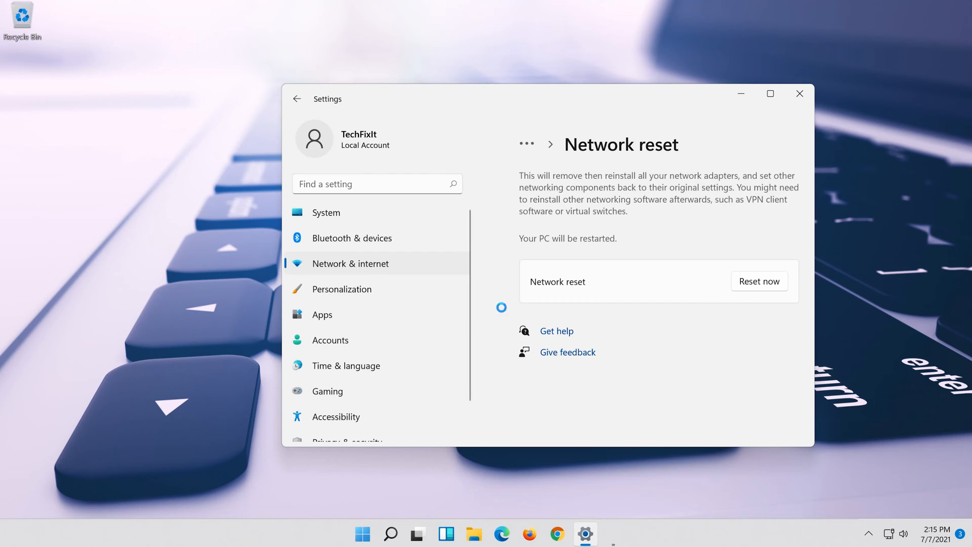
left_click(759, 281)
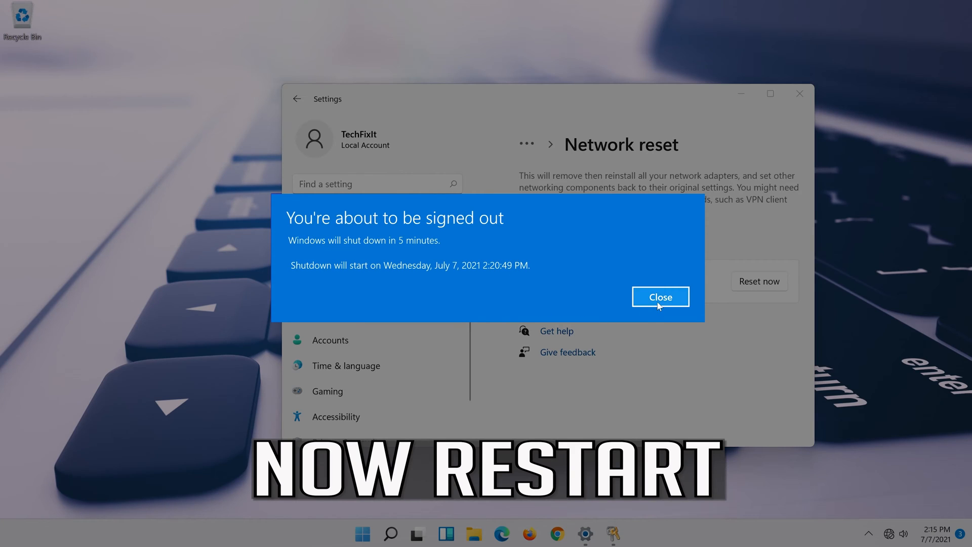
left_click(660, 297)
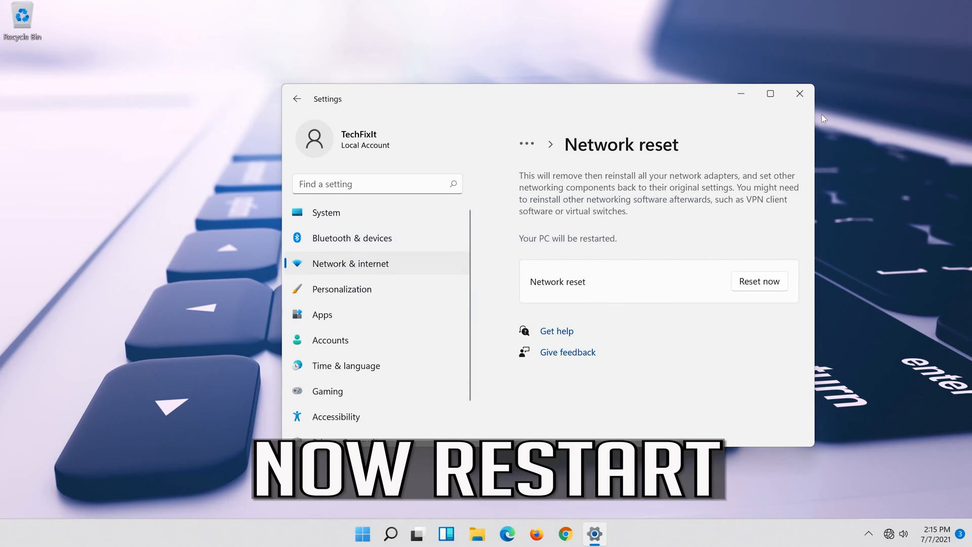
left_click(799, 94)
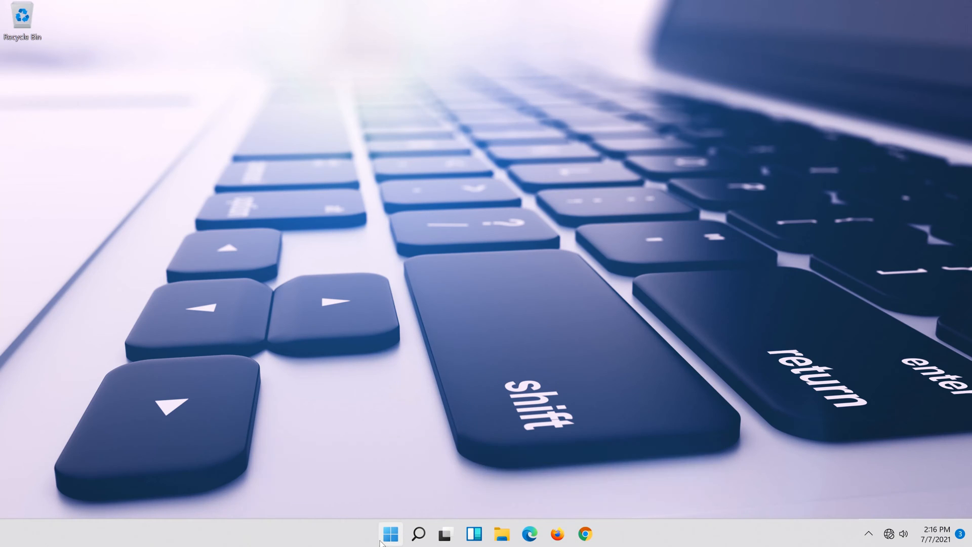
Step: Search 'cmd' and run Command Prompt as administrator, approving the UAC prompt
left_click(390, 534)
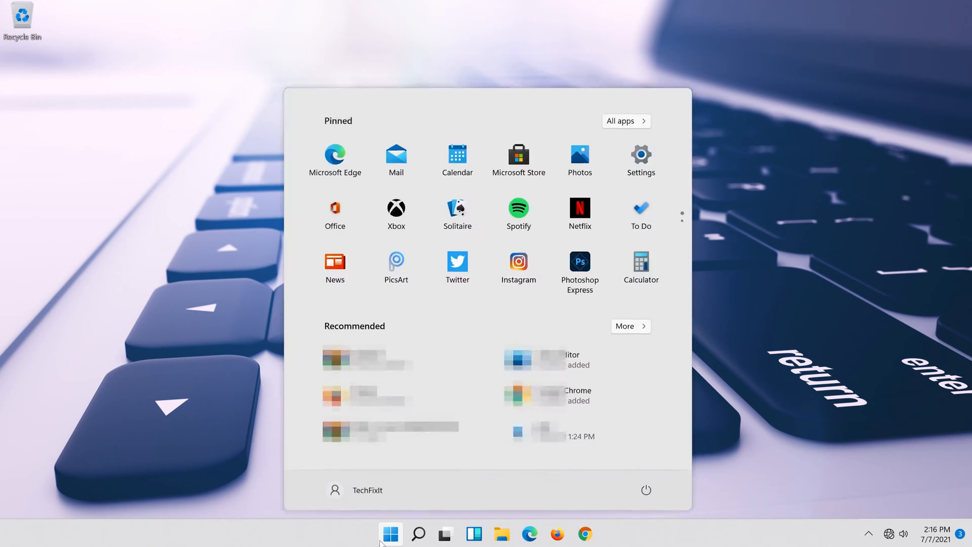
left_click(645, 490)
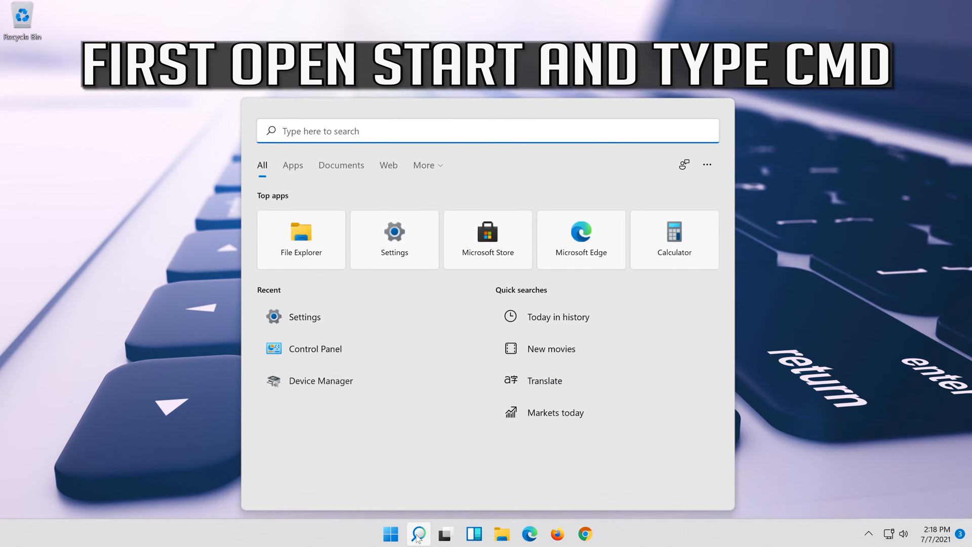
type("cmd")
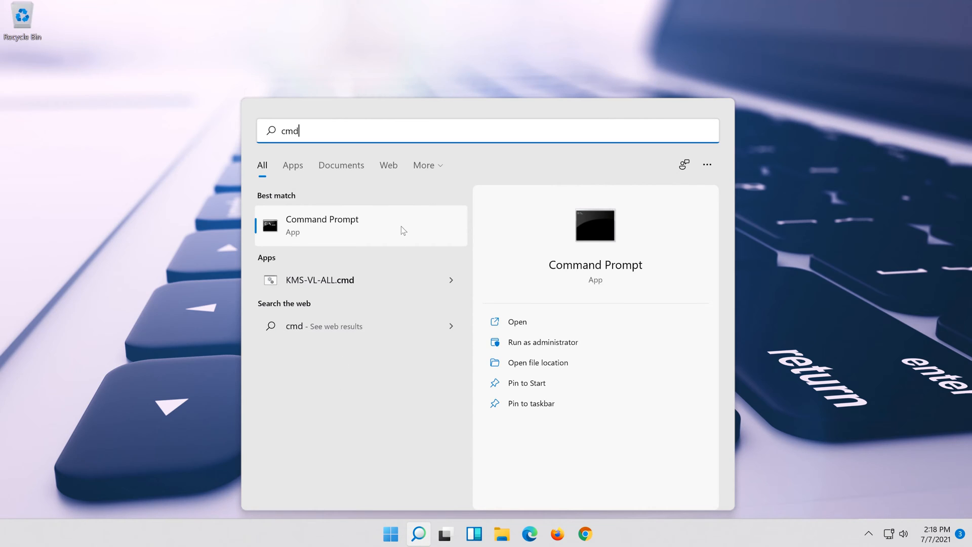
right_click(322, 225)
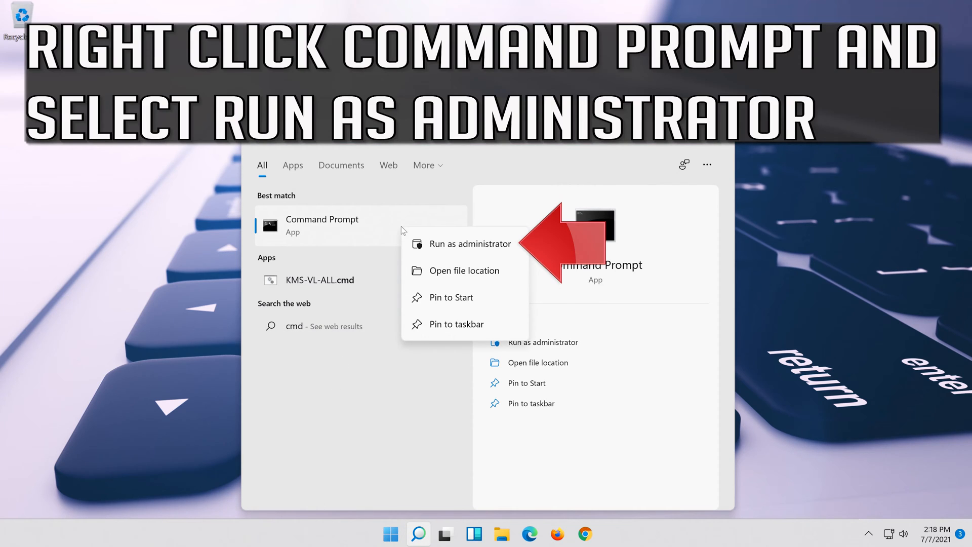
mouse_move(449, 253)
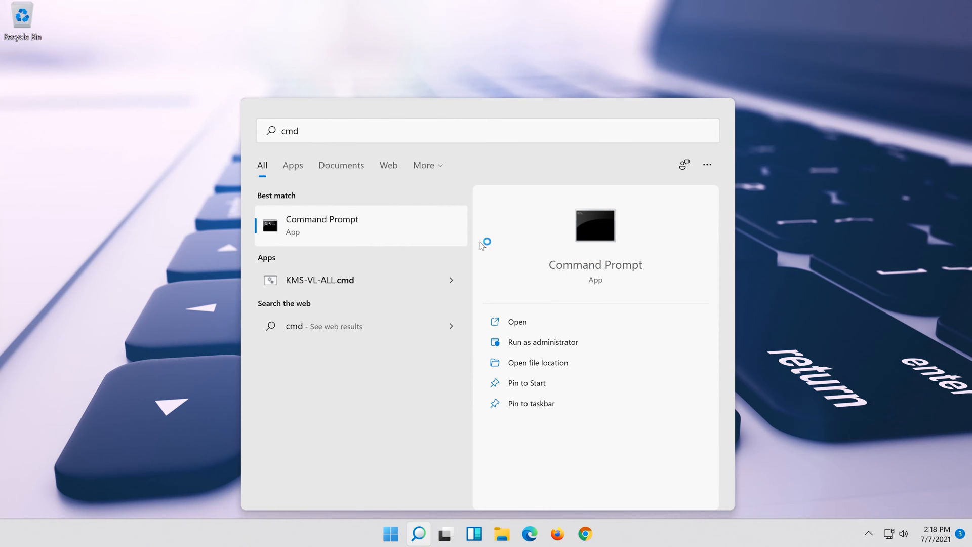
left_click(542, 341)
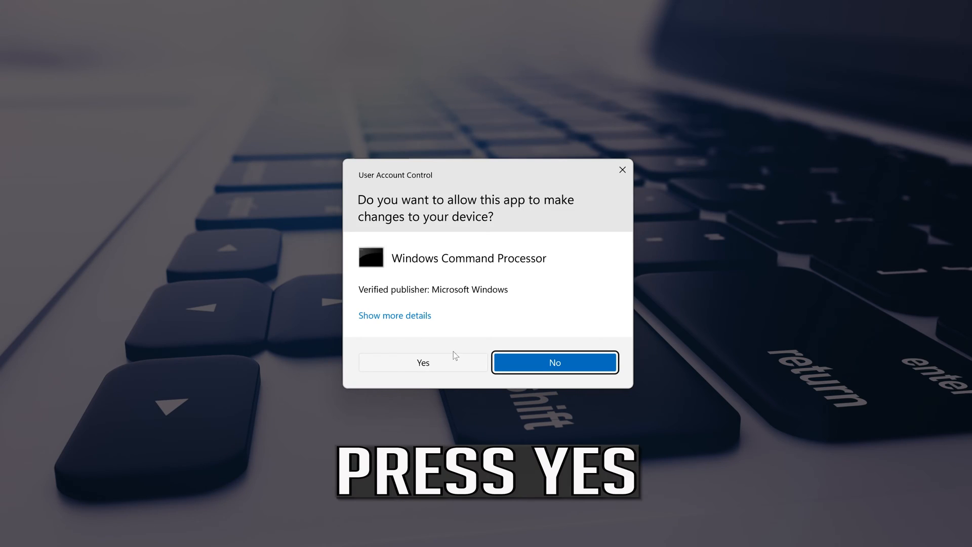
left_click(424, 363)
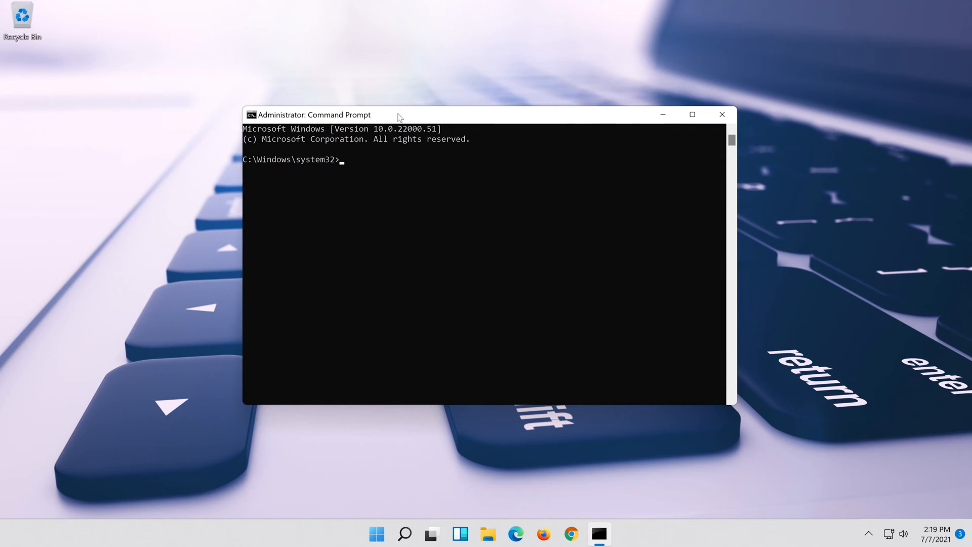
Step: Run 'netsh int ip reset resetlog.txt' to reset the TCP/IP stack
type("ne")
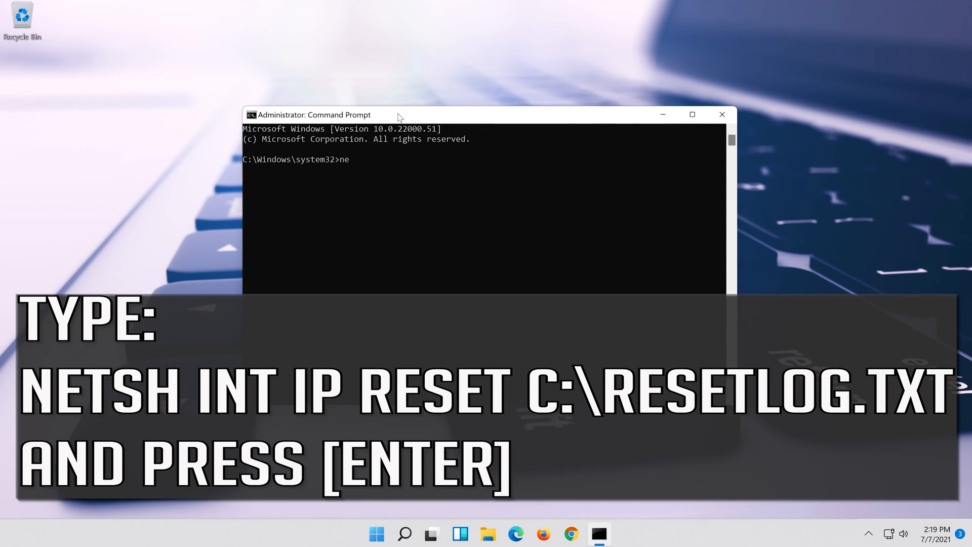
type("tsh")
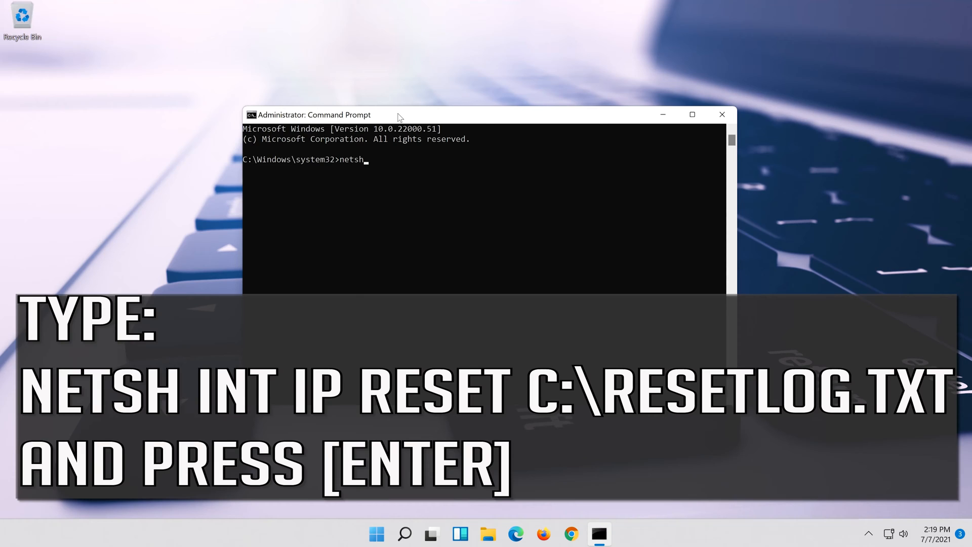
type("int i")
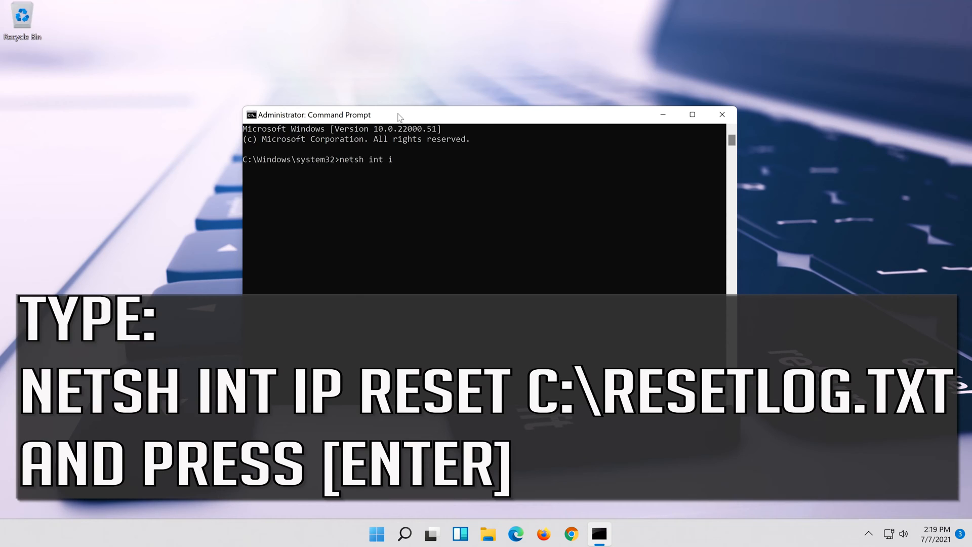
type("p reset c:\\")
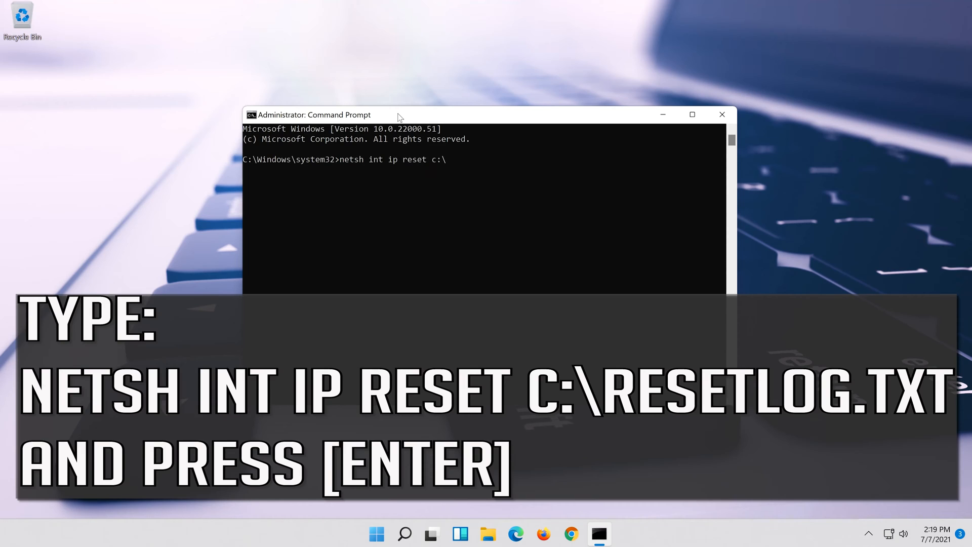
type("reset")
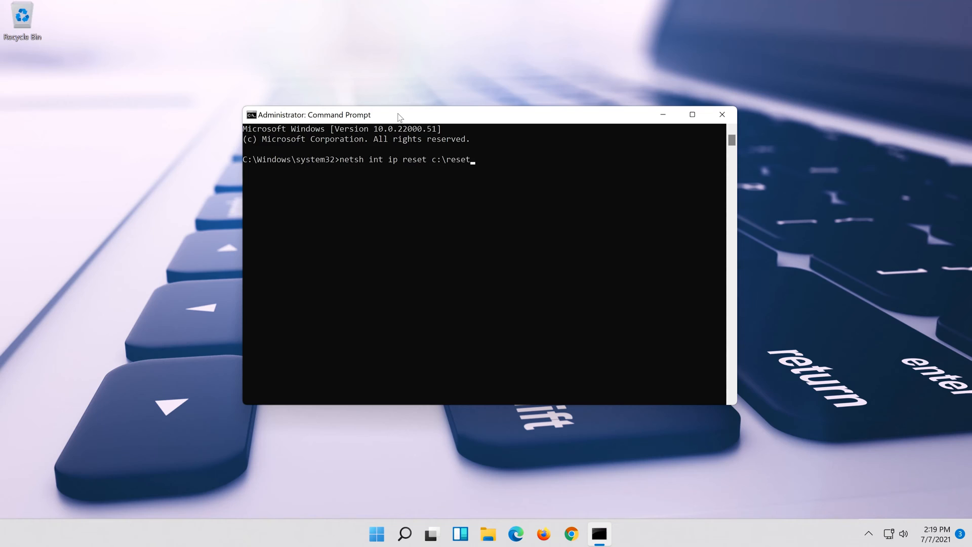
type("log.t")
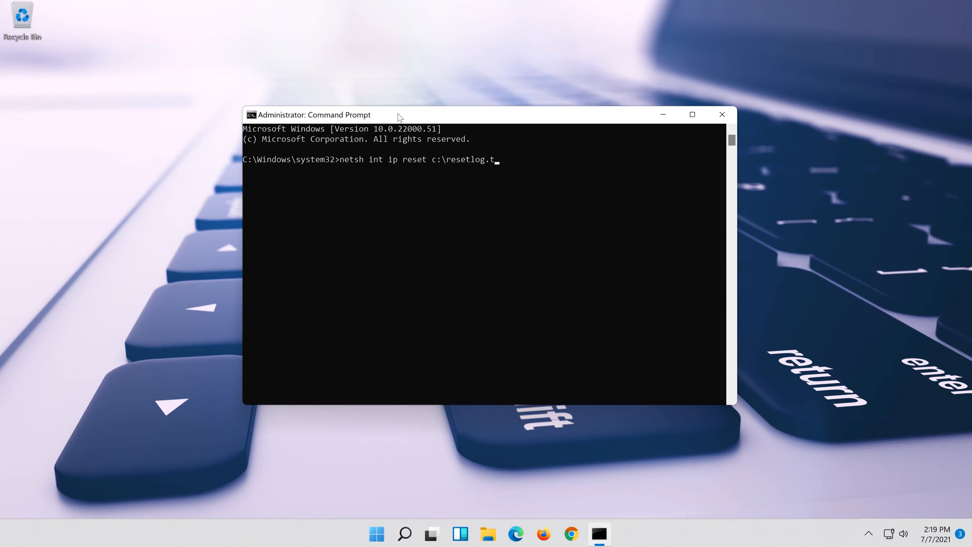
type("xt")
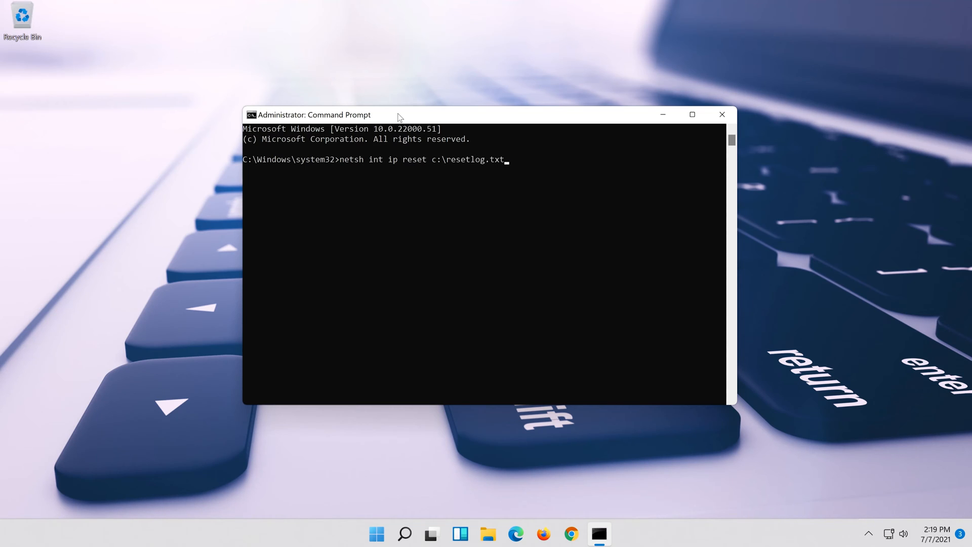
key("enter")
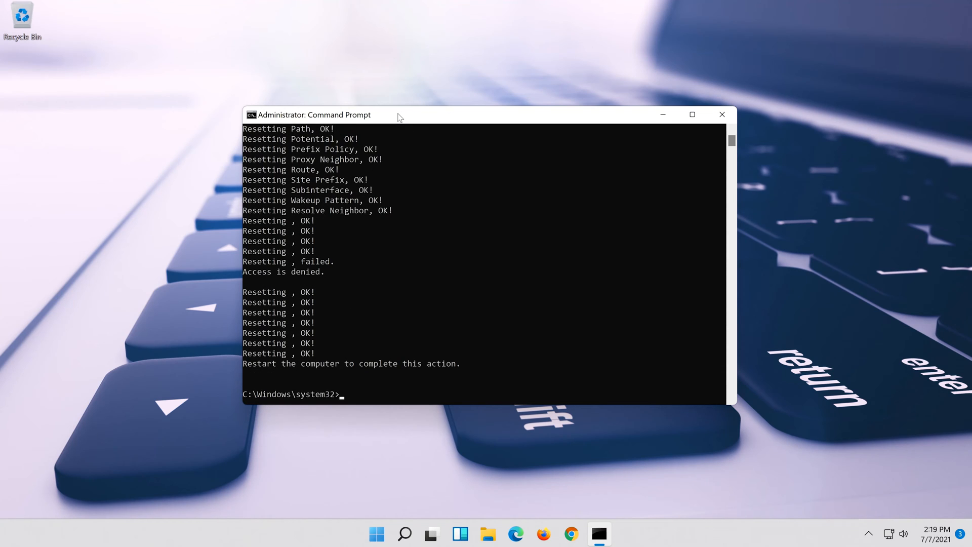
Step: Run 'netsh winsock reset' to reset the Winsock catalog
type("n")
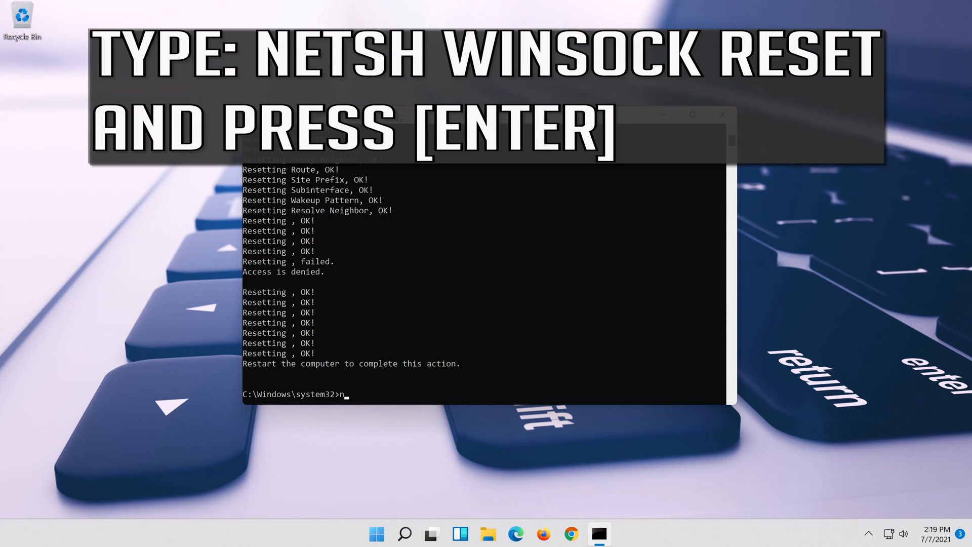
type("etsh")
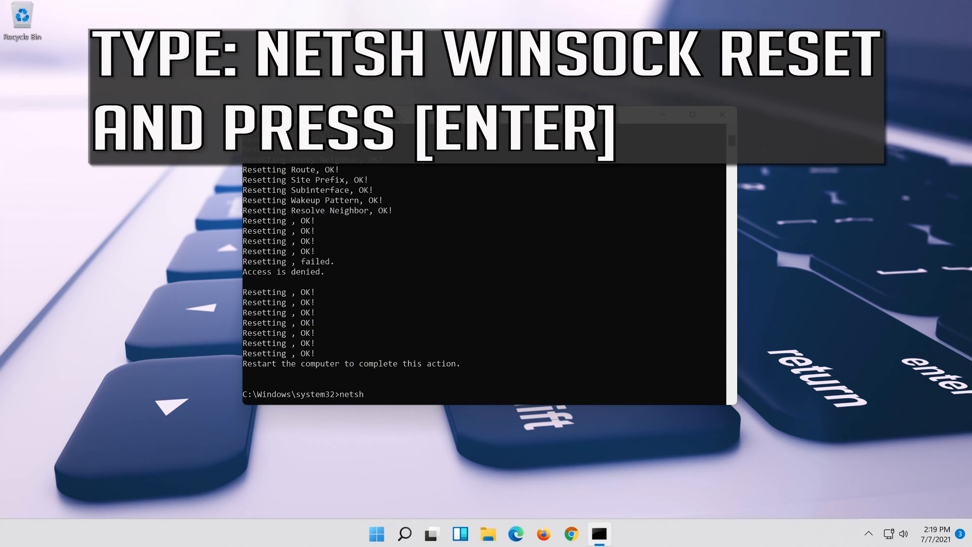
type("win")
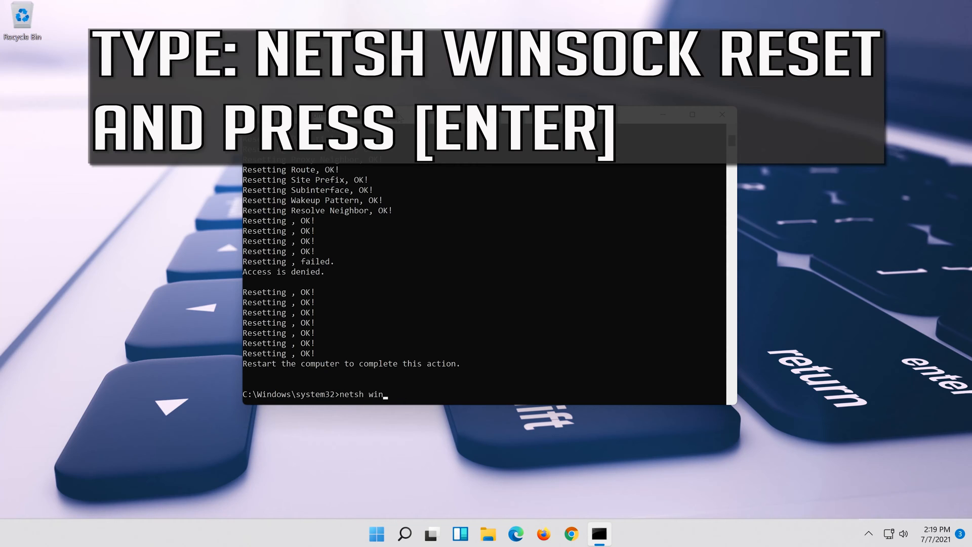
type("soc")
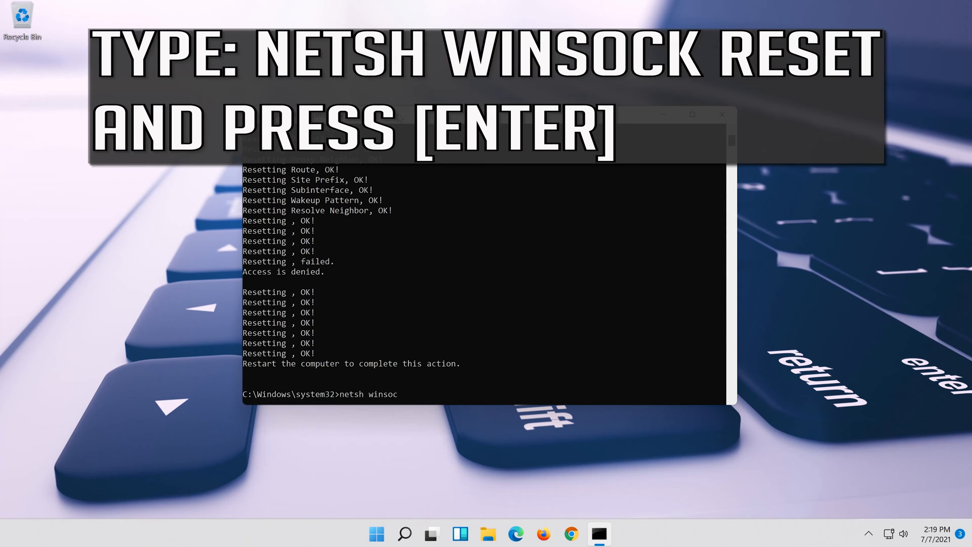
type("k")
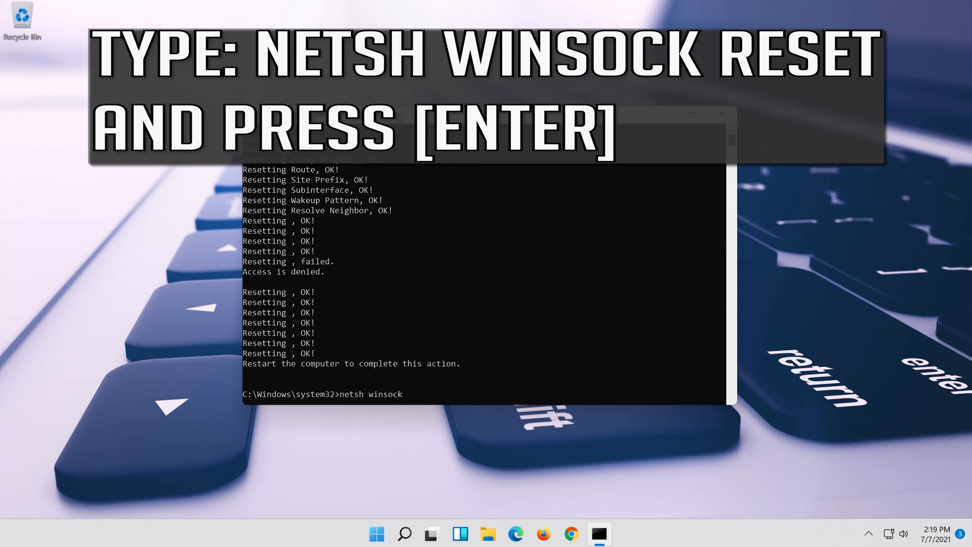
type("reset")
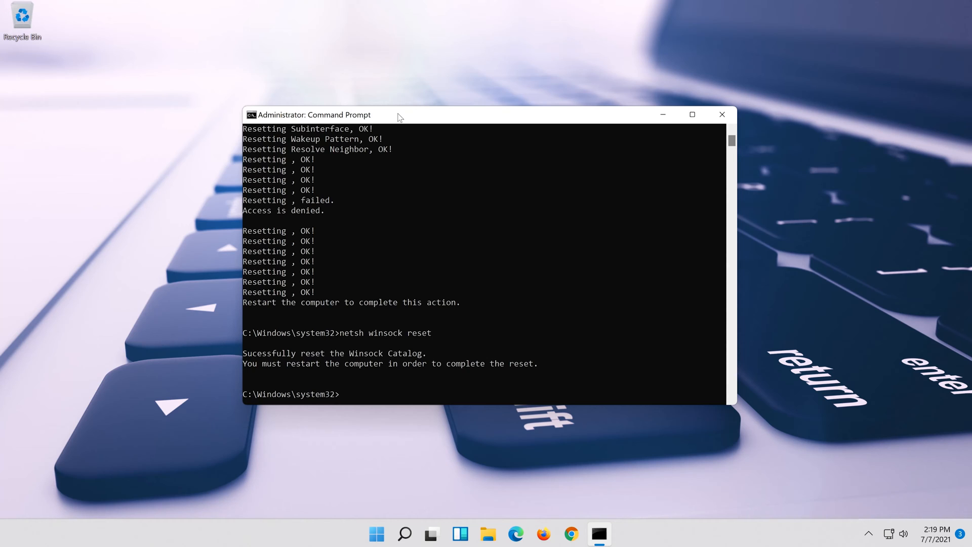
Step: Run 'ipconfig /flushdns' to flush the DNS cache, then exit Command Prompt
type("ipconfig /")
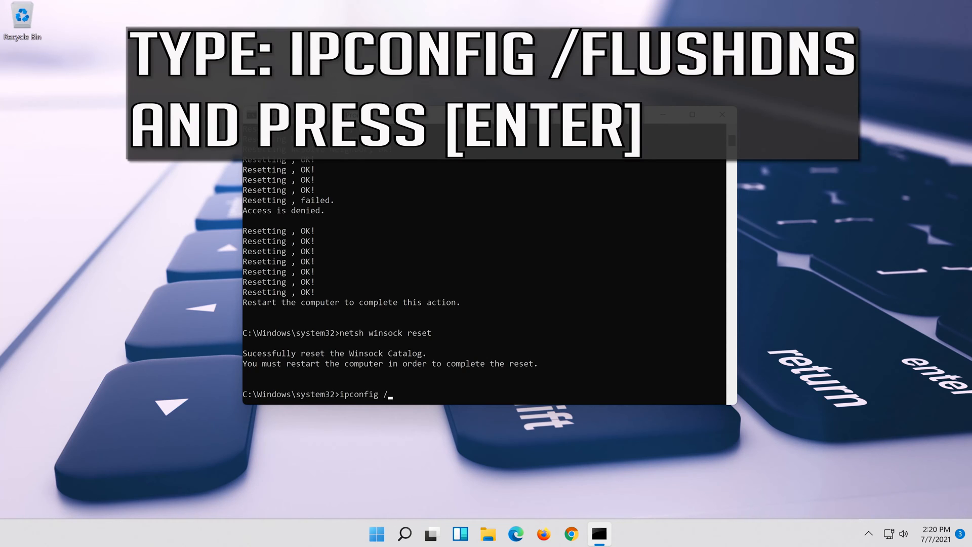
type("f")
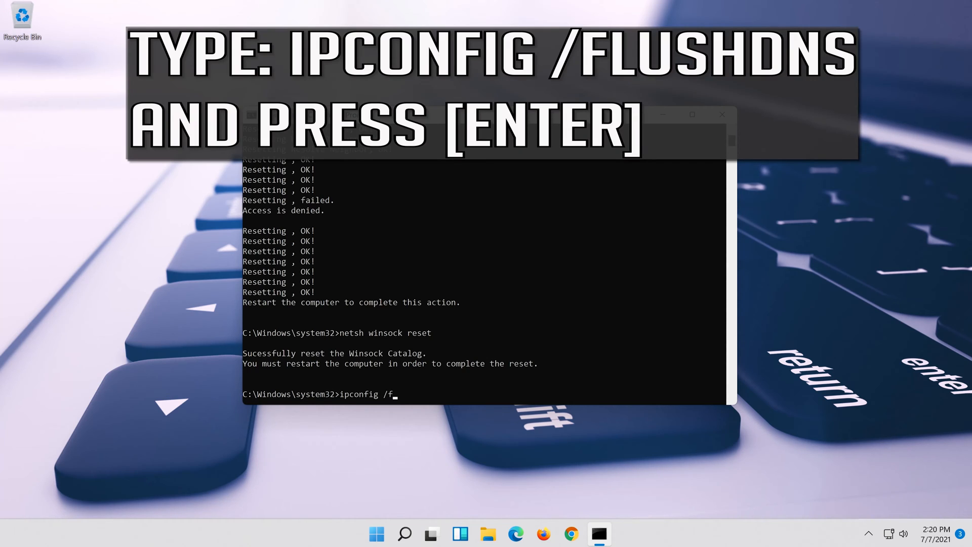
type("lush")
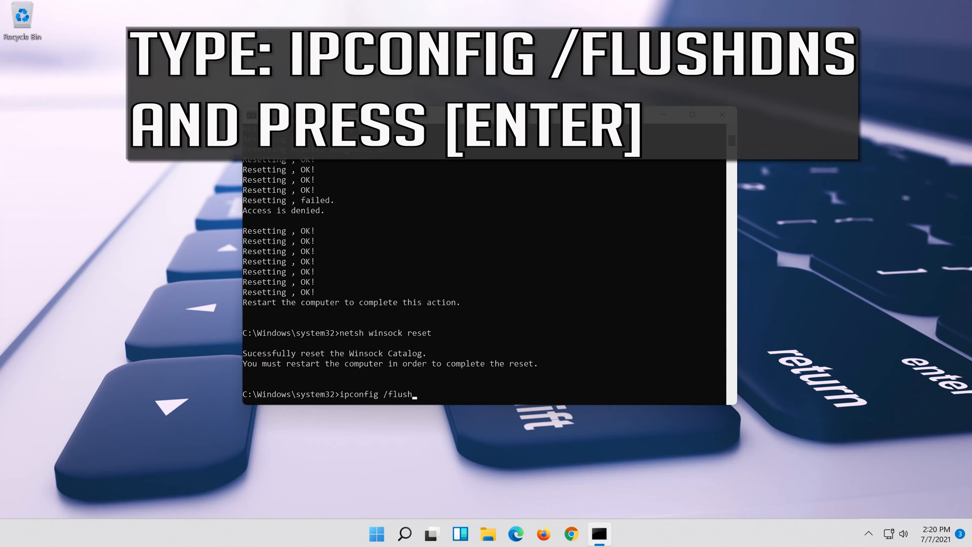
type("dns")
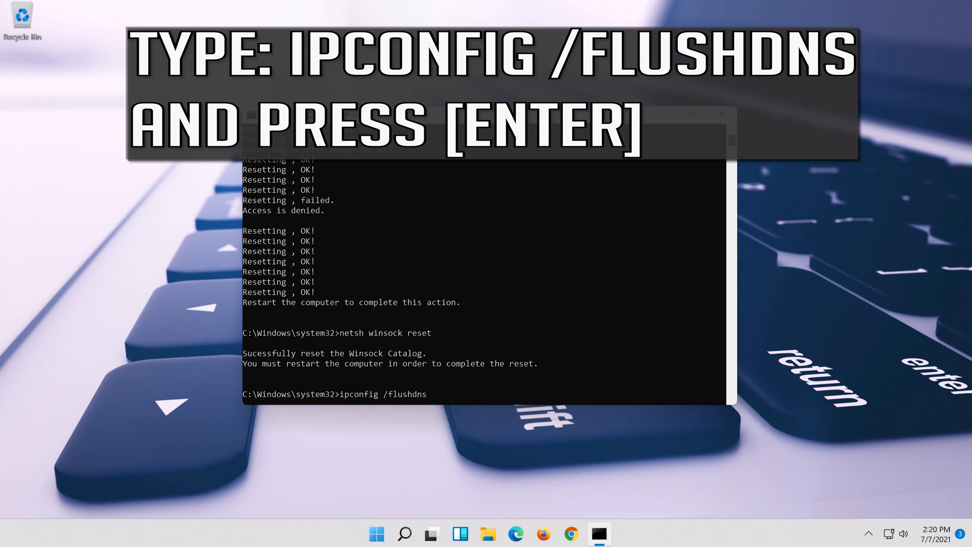
key("enter")
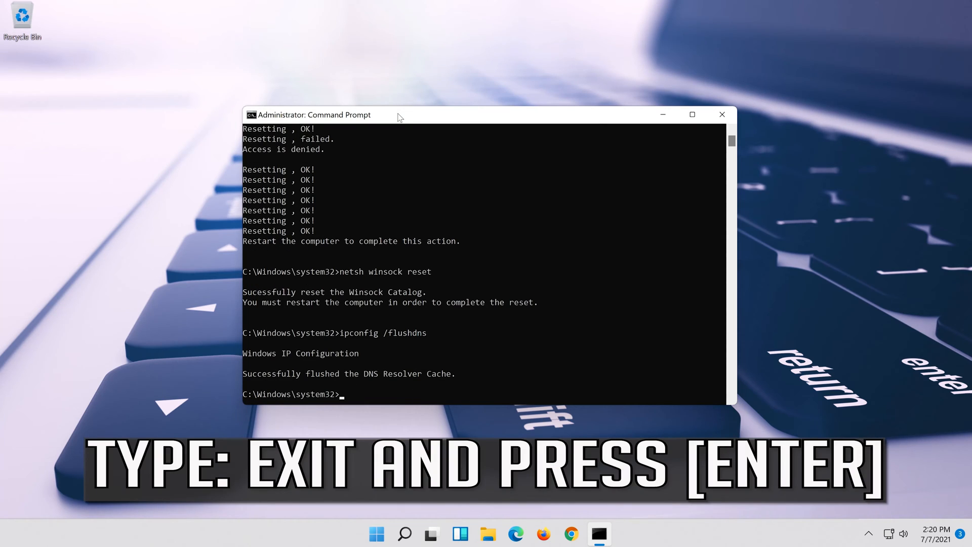
type("exit")
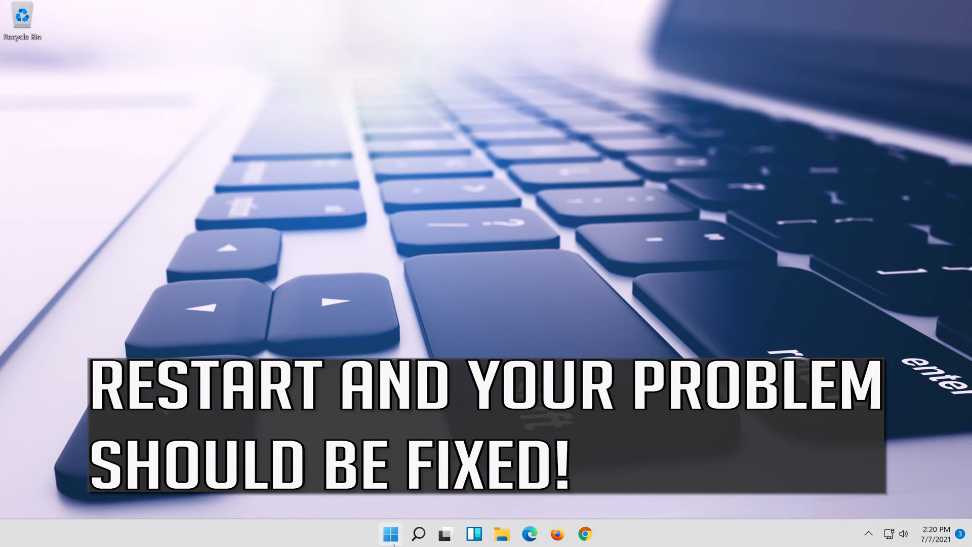
mouse_move(390, 533)
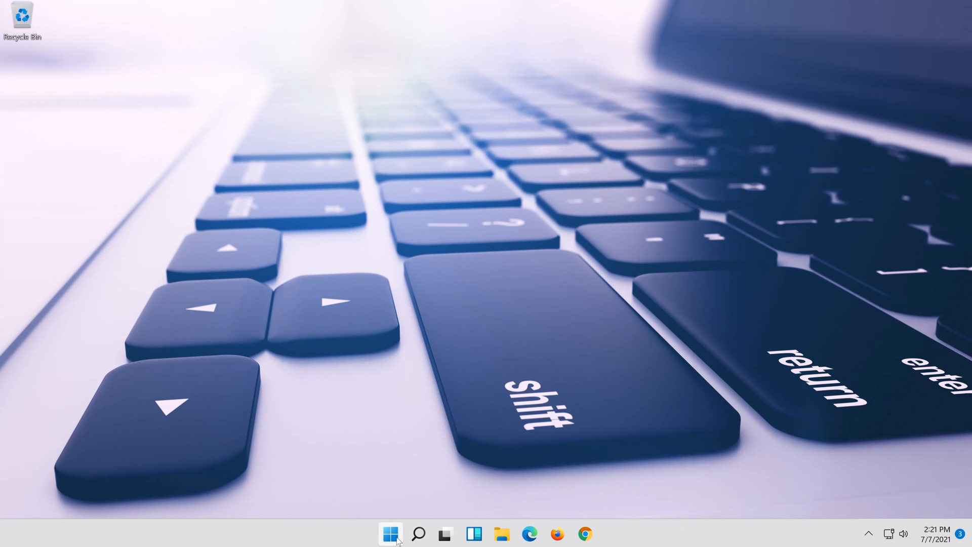
Step: Restart the computer from the Start menu's Power options
left_click(390, 534)
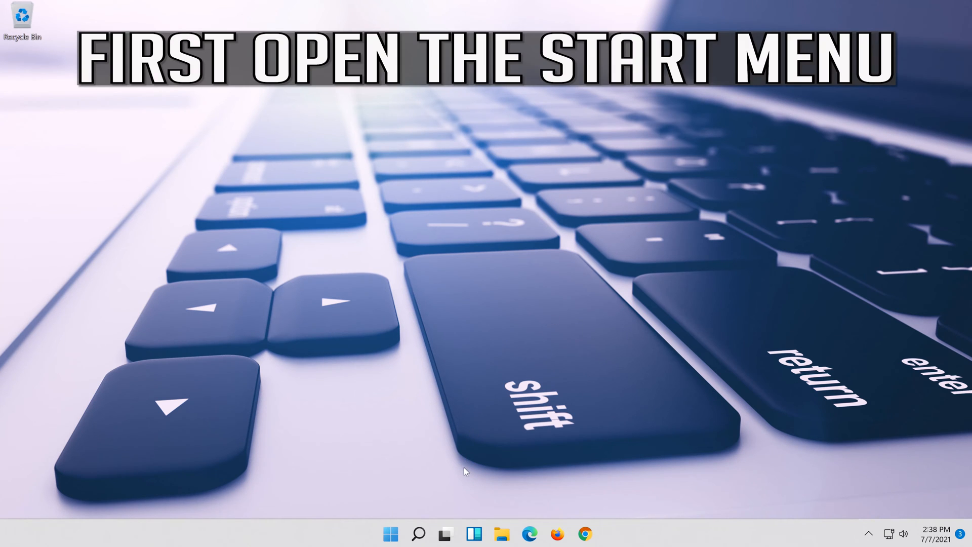
Step: Search for 'settings', launch Settings and go to Network & internet
left_click(419, 534)
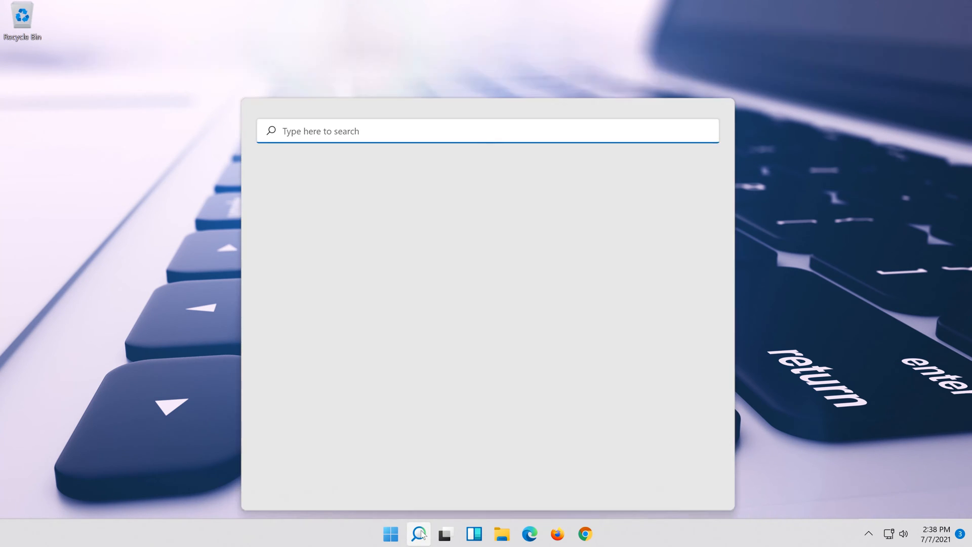
type("settings")
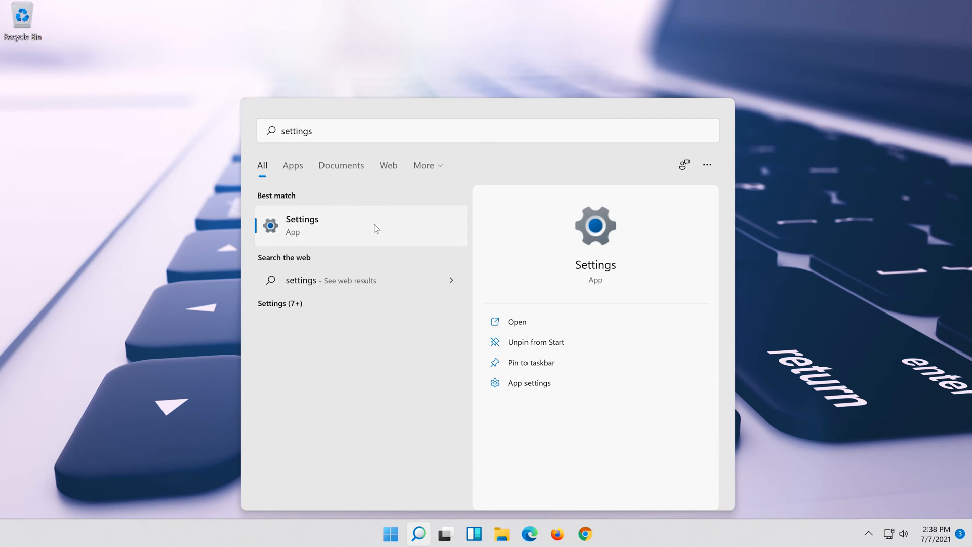
left_click(301, 224)
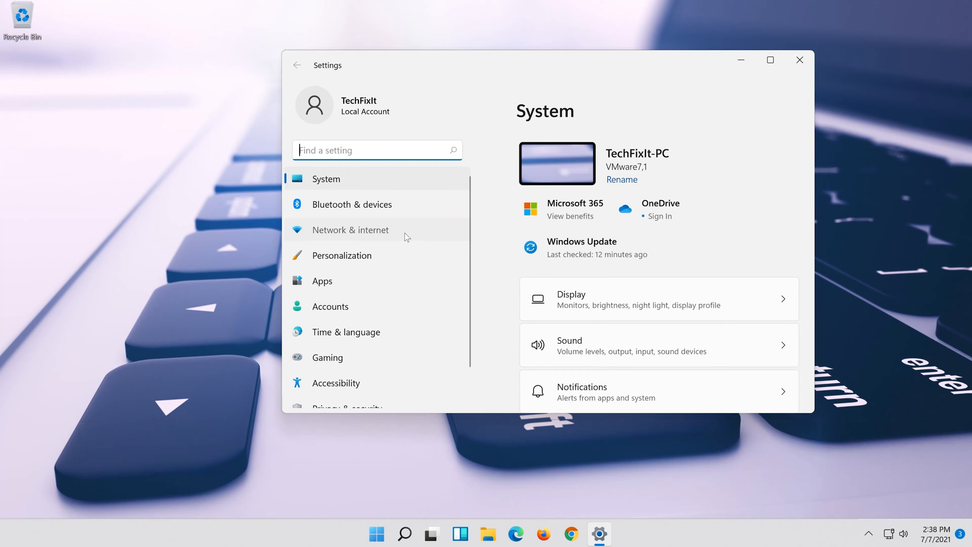
left_click(350, 230)
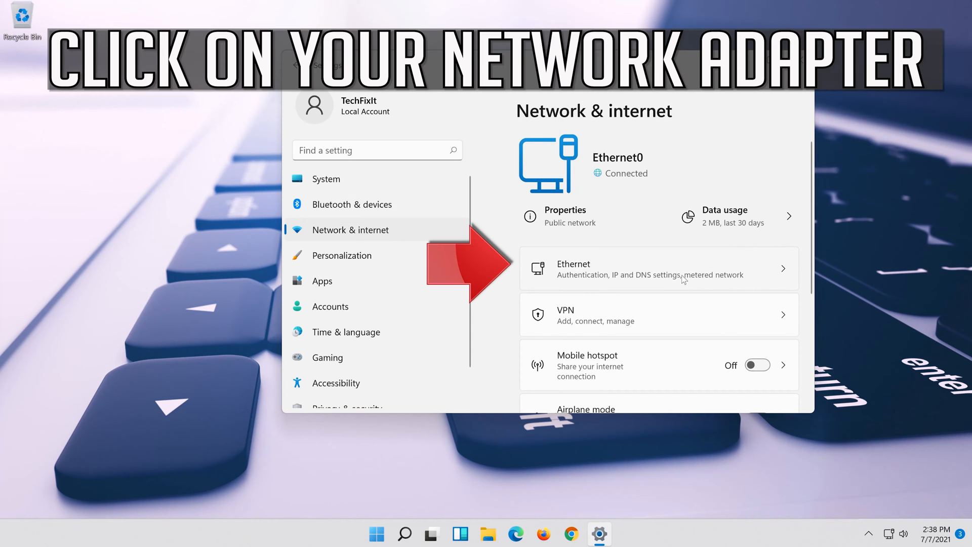
Step: On the Ethernet page, edit the DNS server assignment, currently Automatic (DHCP)
left_click(658, 270)
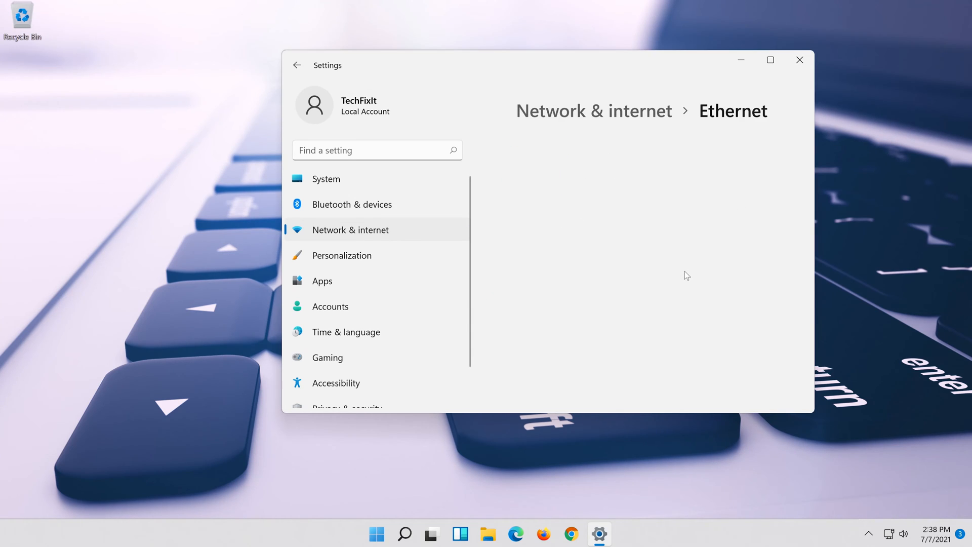
scroll("down", 3)
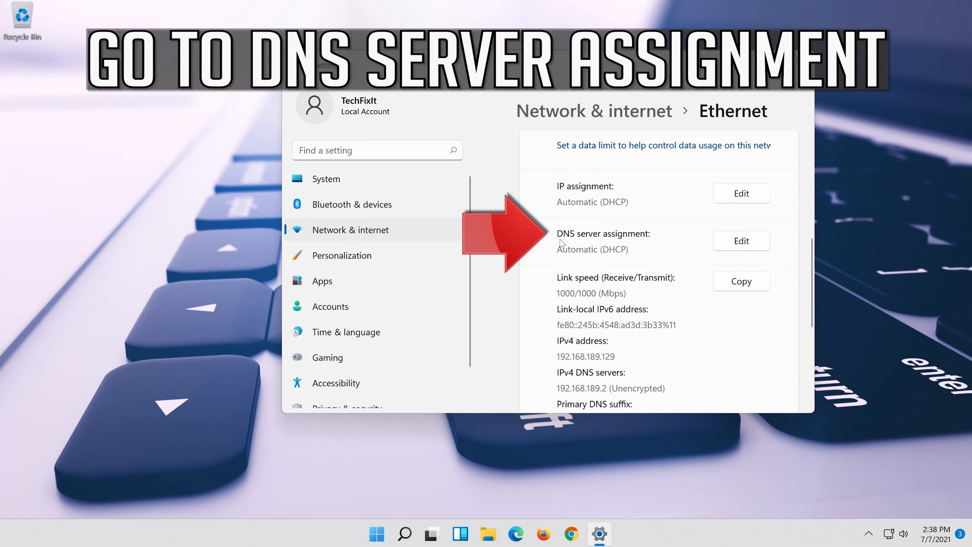
mouse_move(607, 242)
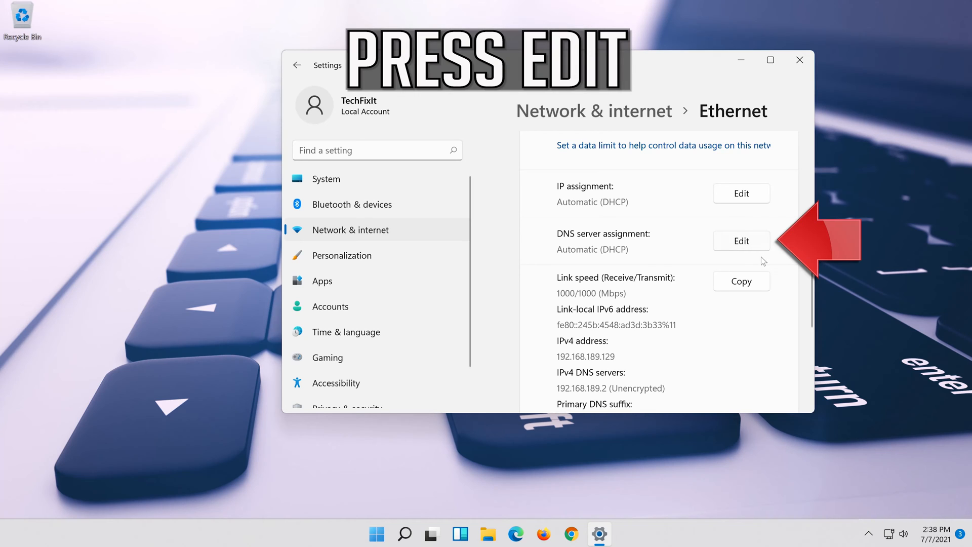
left_click(742, 241)
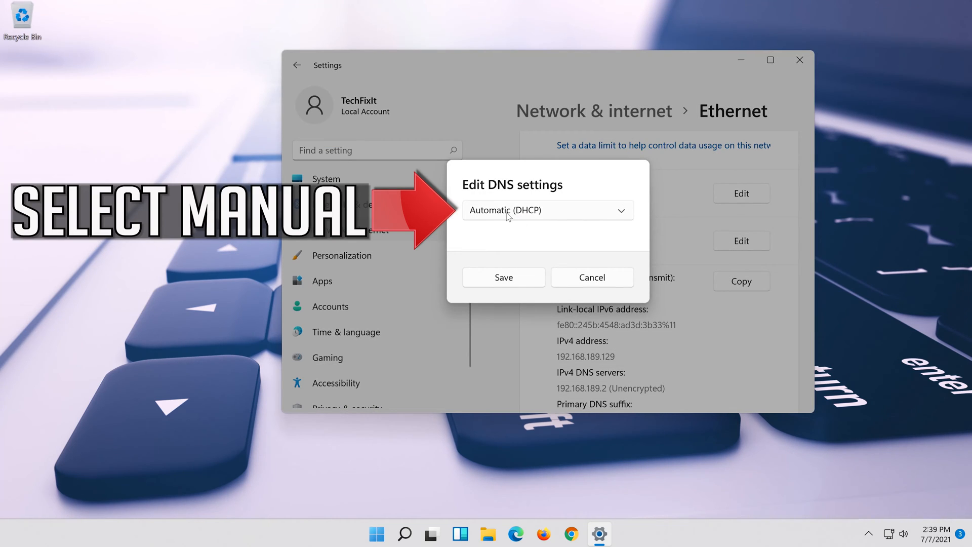
Step: Switch Ethernet DNS assignment to Manual and turn on IPv4
left_click(548, 210)
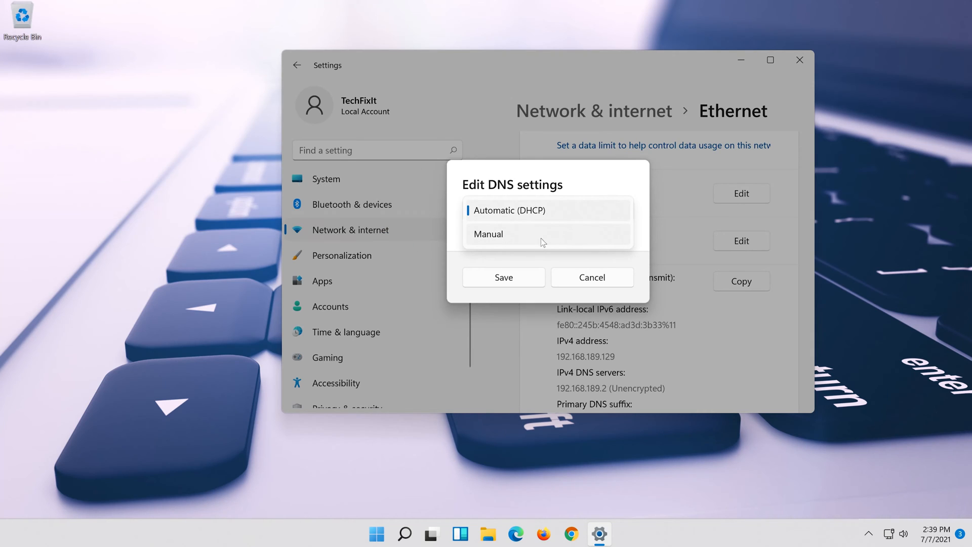
left_click(488, 234)
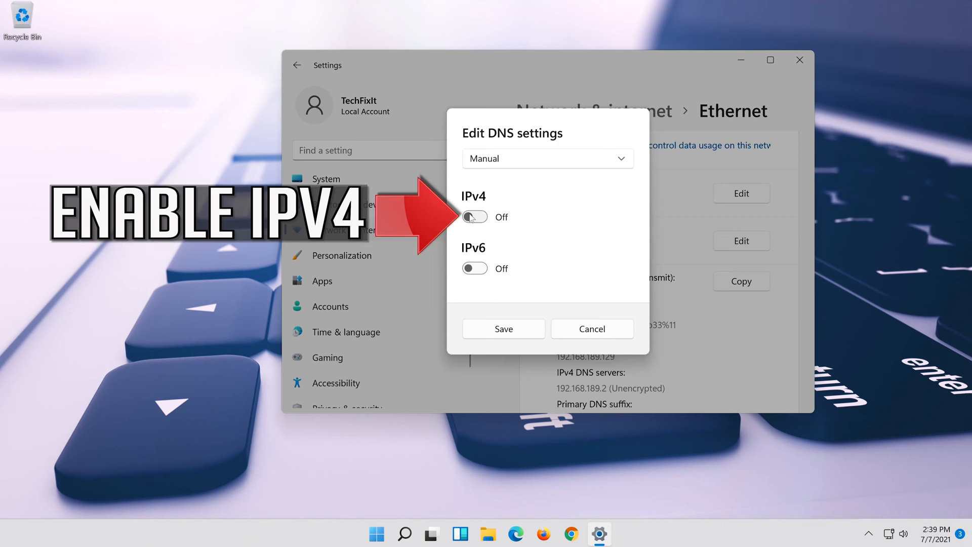
mouse_move(488, 221)
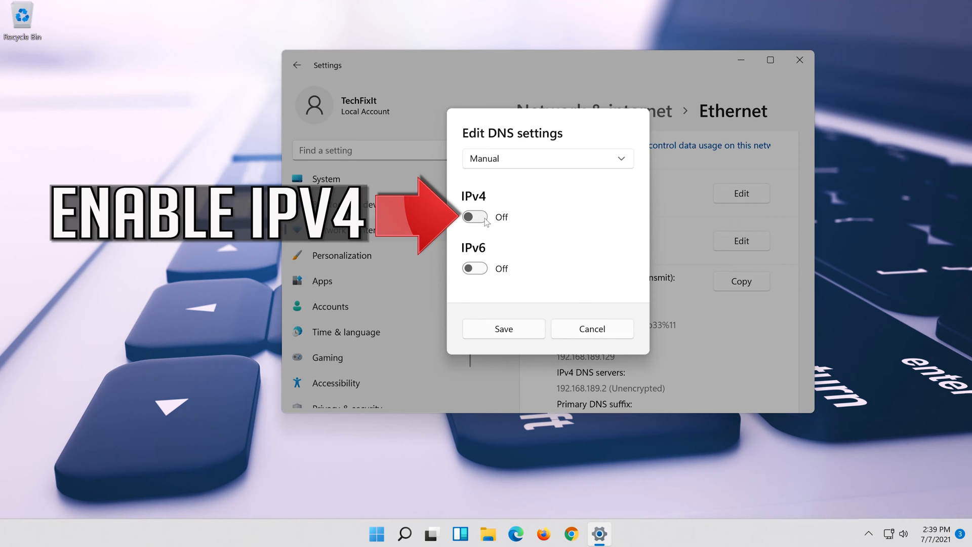
left_click(474, 216)
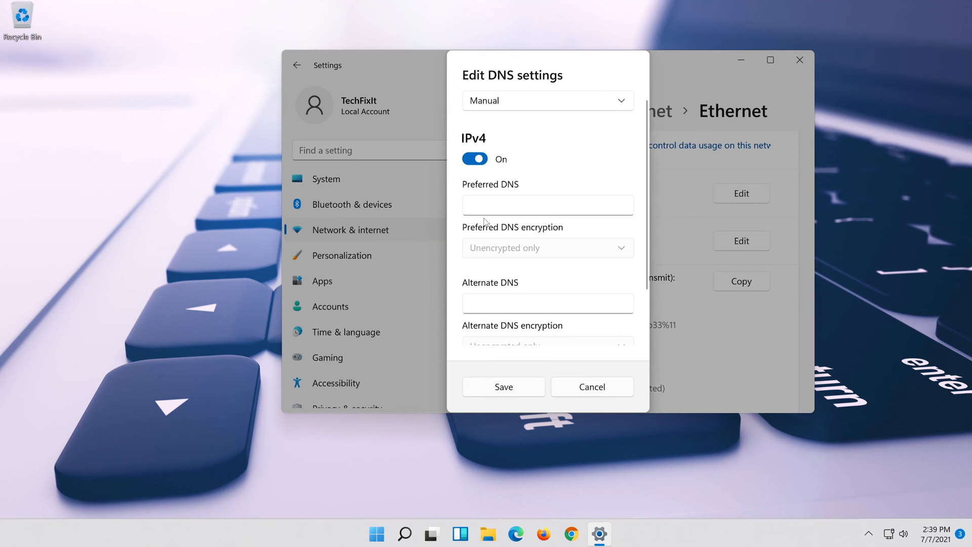
Step: Enter DNS servers 8.8.8.8 and 8.8.4.4, both 'Encrypted preferred, unencrypted allowed'
type("8.8.8.8")
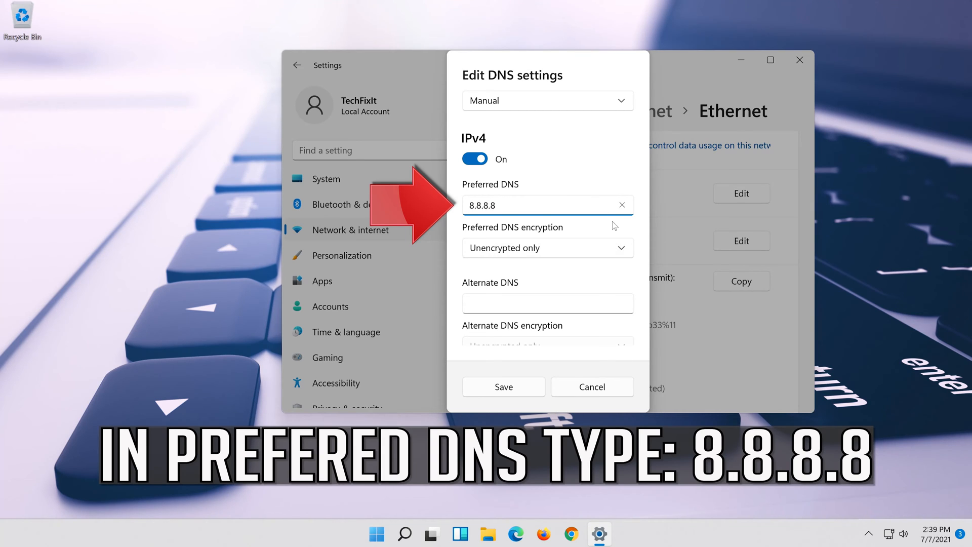
left_click(547, 247)
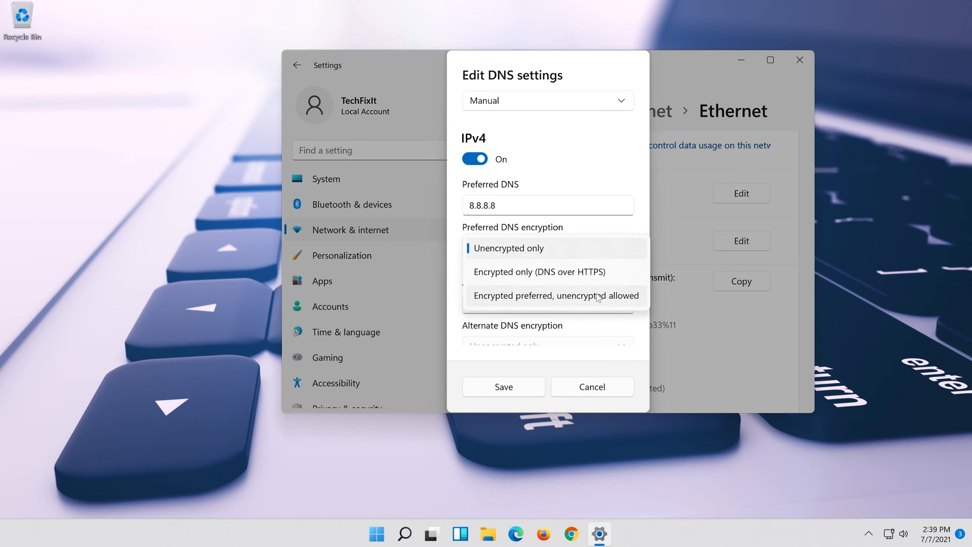
type("8.8.4.4")
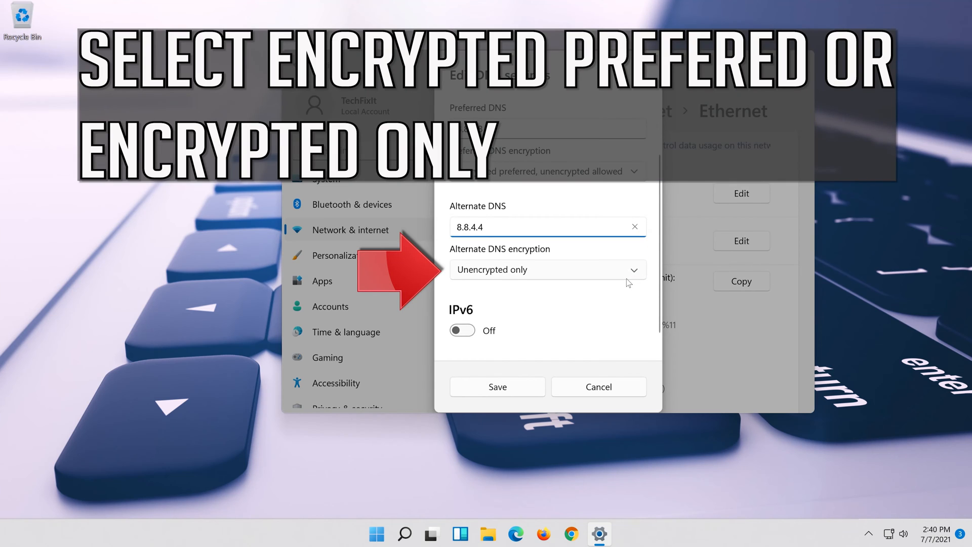
left_click(547, 270)
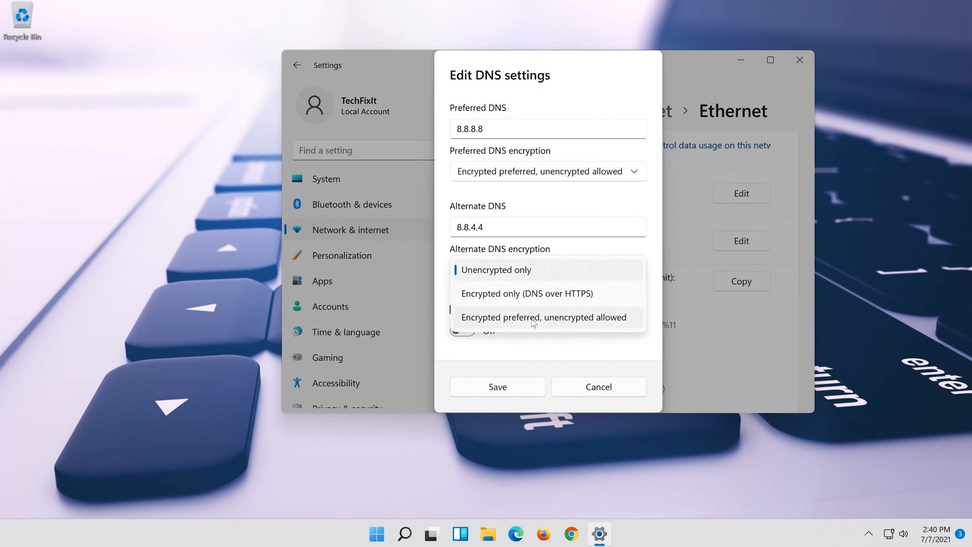
left_click(544, 318)
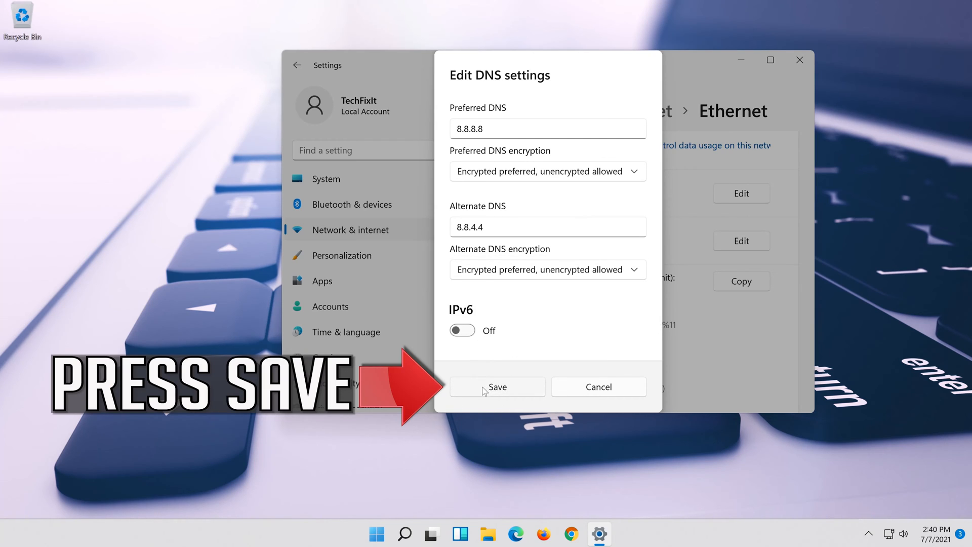
Step: Save the Google DNS servers and reopen the DNS server settings
left_click(496, 386)
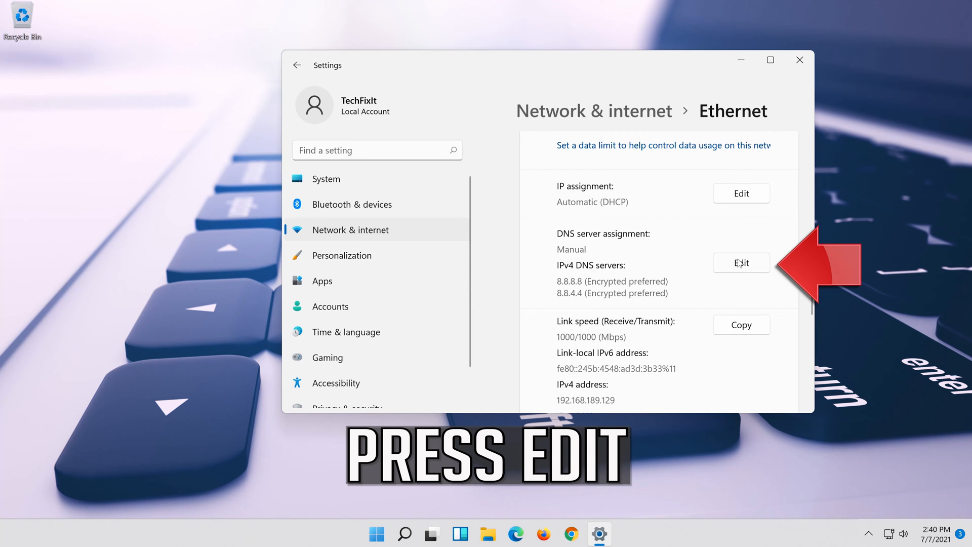
left_click(741, 262)
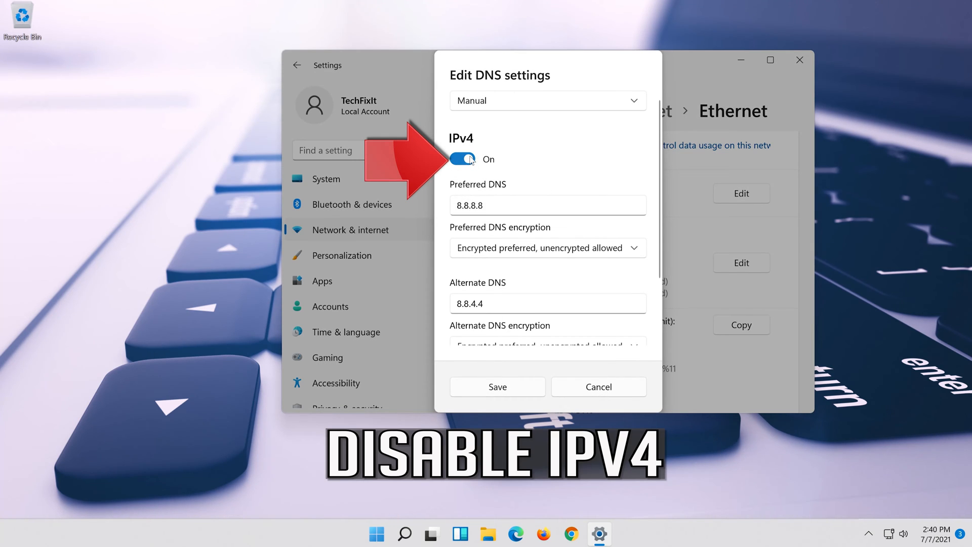
Step: Turn IPv4 off, set DNS assignment back to Automatic (DHCP) and save
left_click(462, 159)
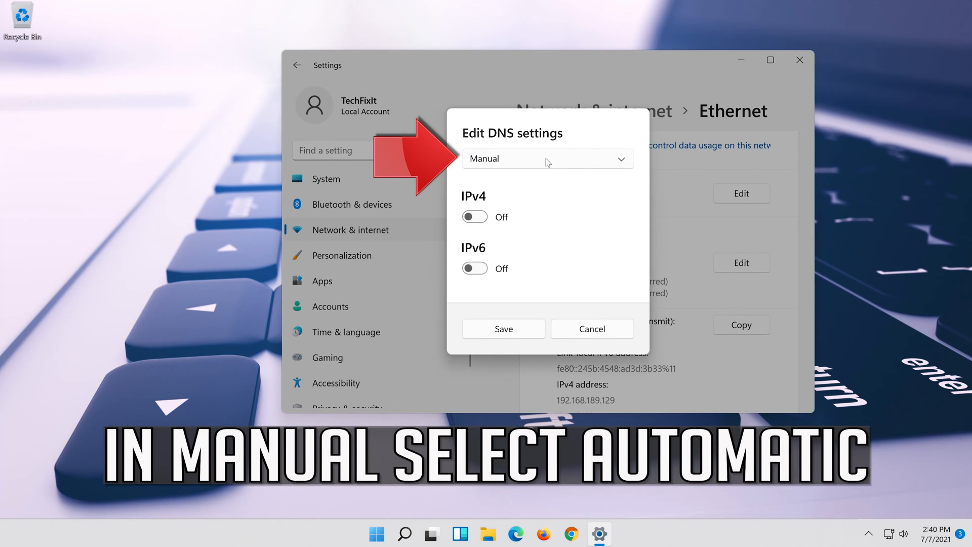
left_click(546, 159)
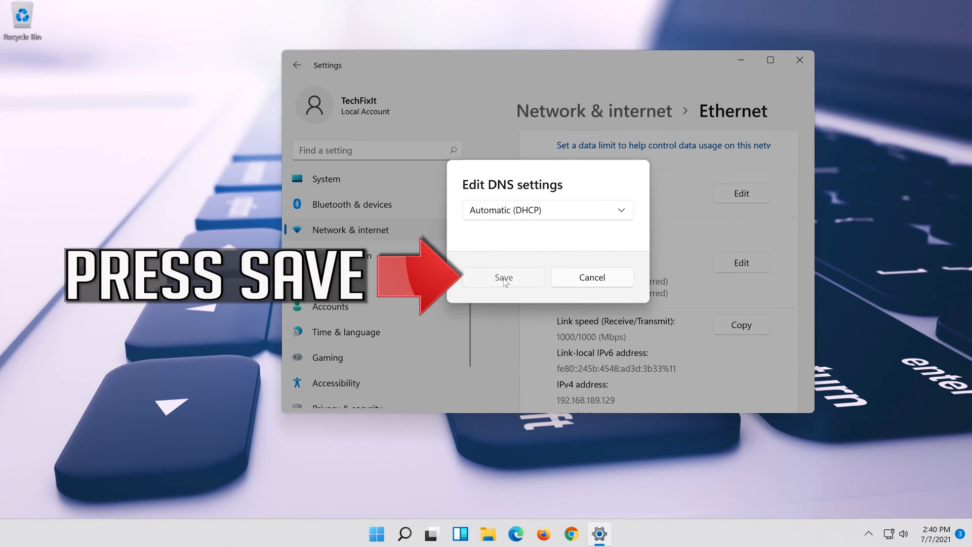
left_click(504, 277)
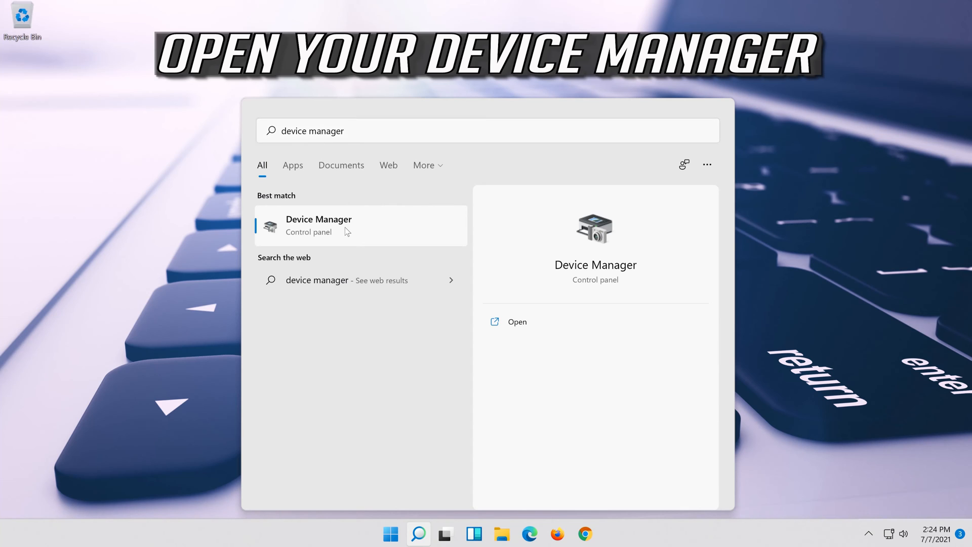
Step: In Device Manager expand Network adapters and bring up the Intel Gigabit adapter's actions
left_click(319, 225)
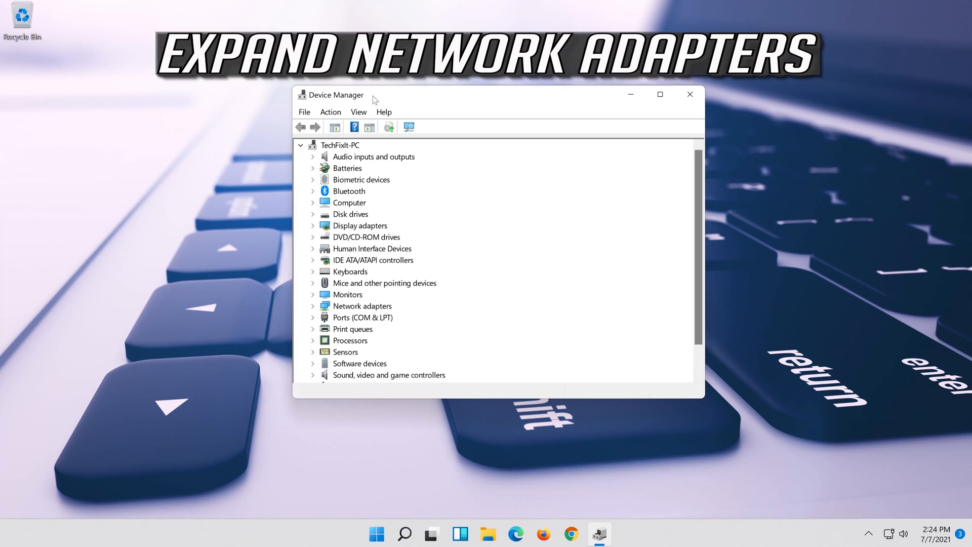
mouse_move(355, 306)
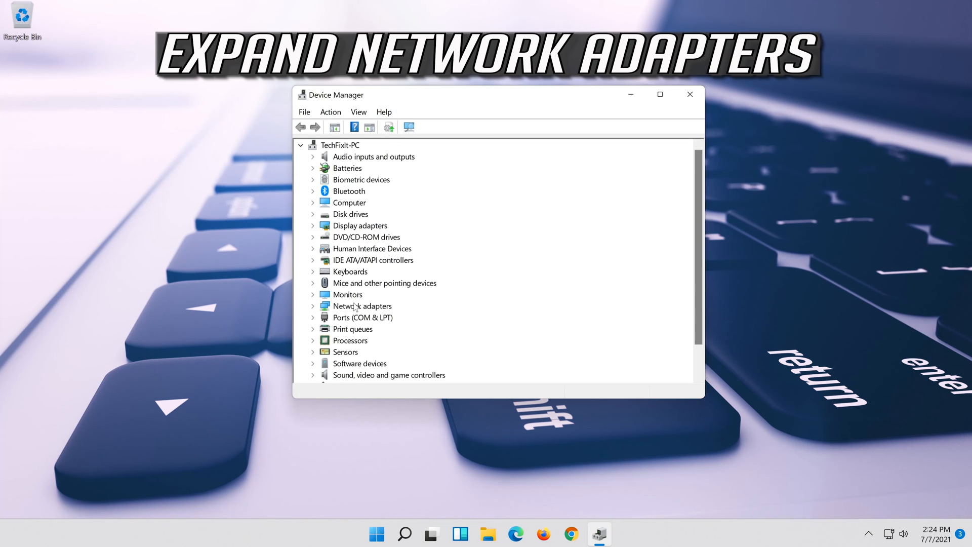
left_click(363, 306)
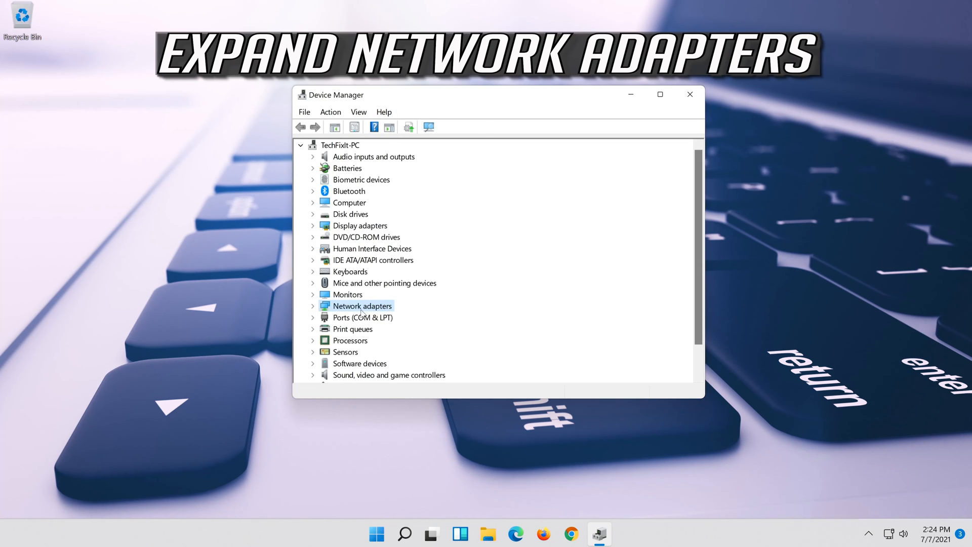
left_click(313, 306)
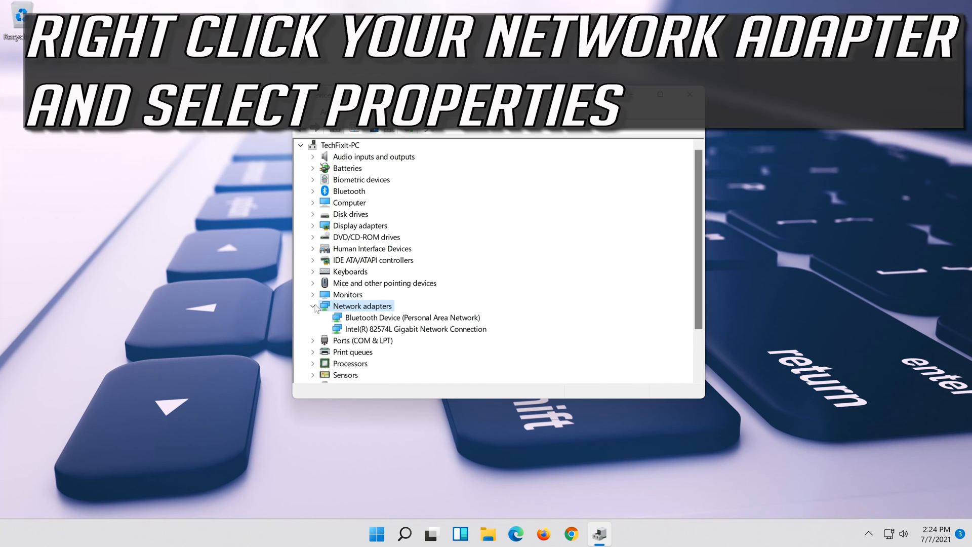
mouse_move(414, 332)
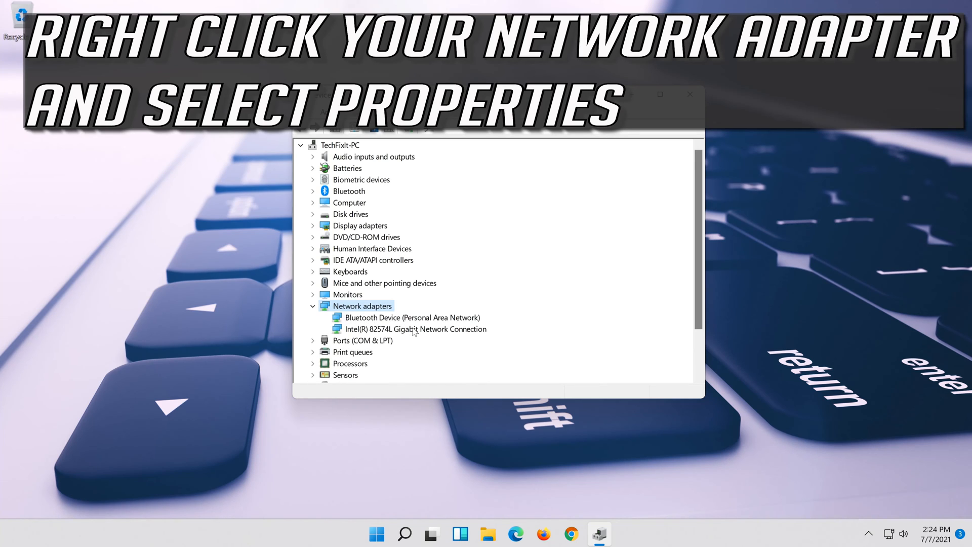
right_click(409, 329)
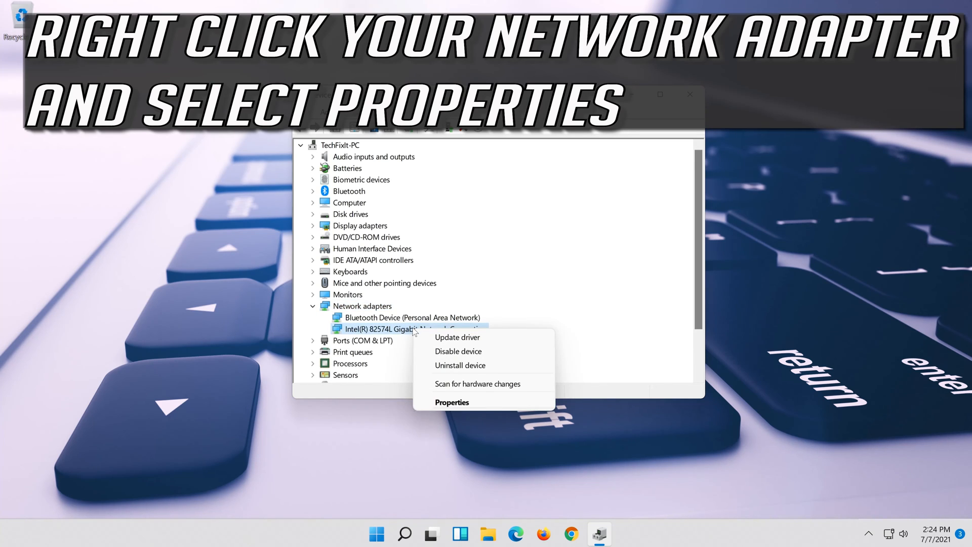
mouse_move(477, 406)
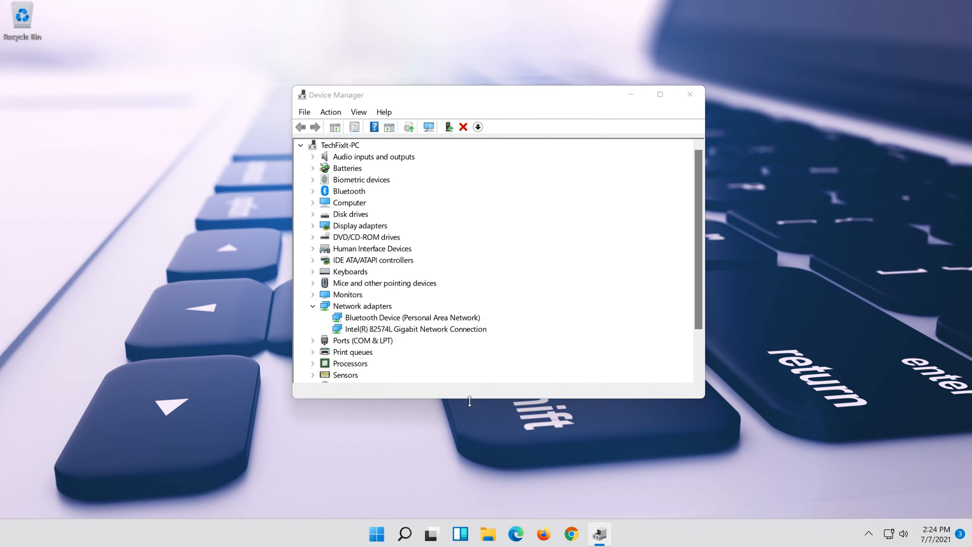
Step: View the Intel adapter's Driver details and start Update Driver
double_click(416, 329)
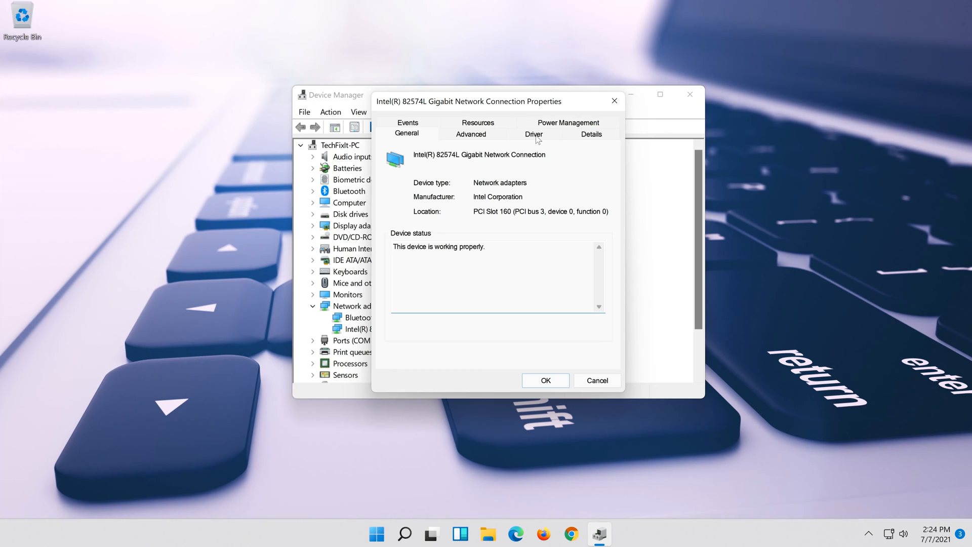
left_click(533, 133)
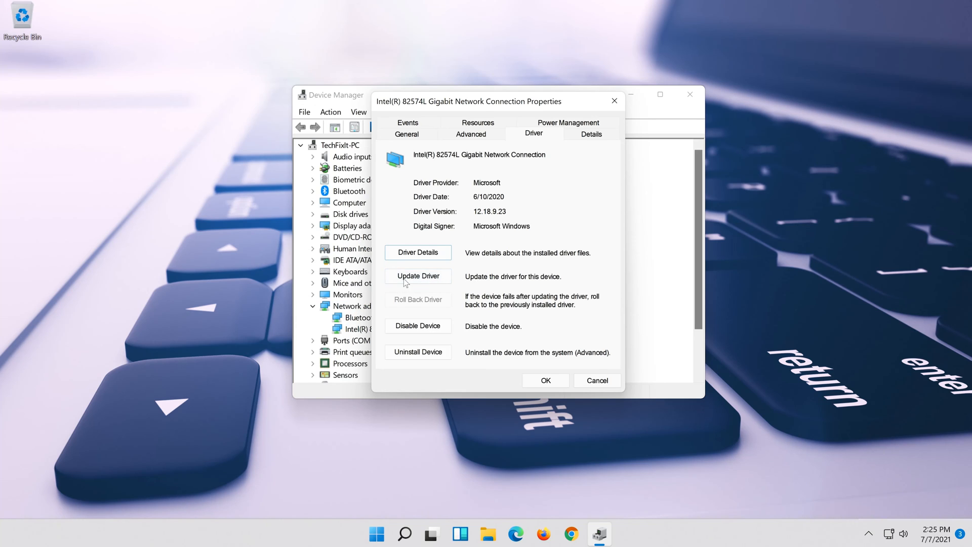
left_click(419, 275)
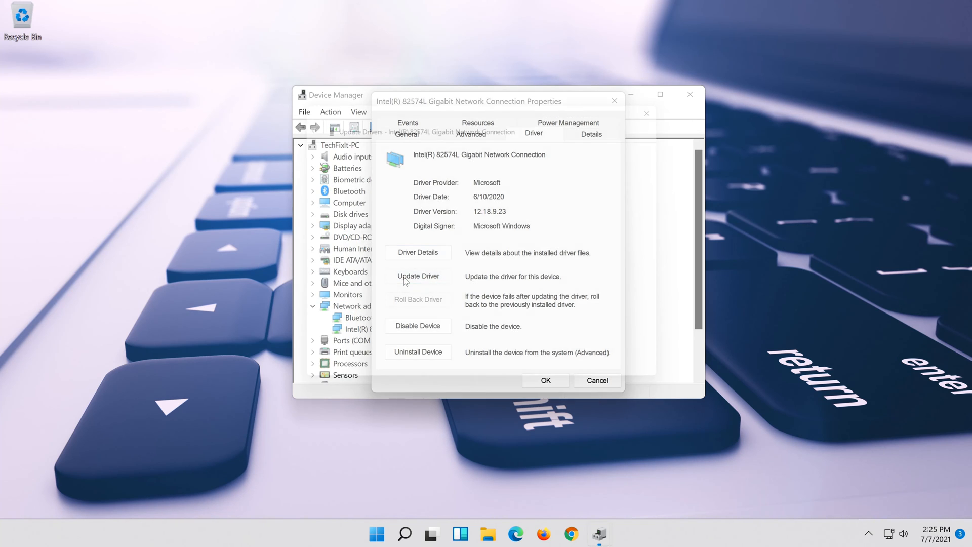
Step: Search automatically for drivers, then look for updated drivers on Windows Update
left_click(419, 276)
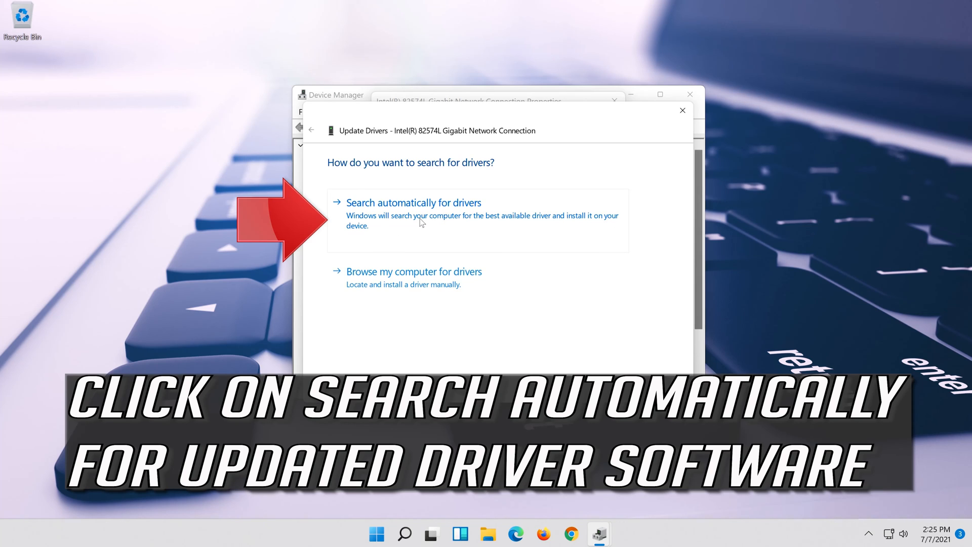
left_click(413, 202)
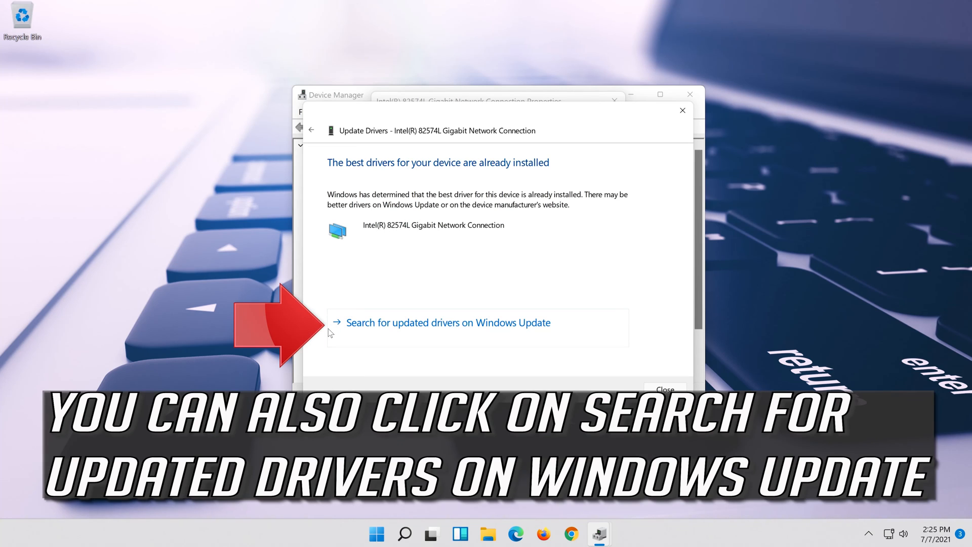
mouse_move(532, 330)
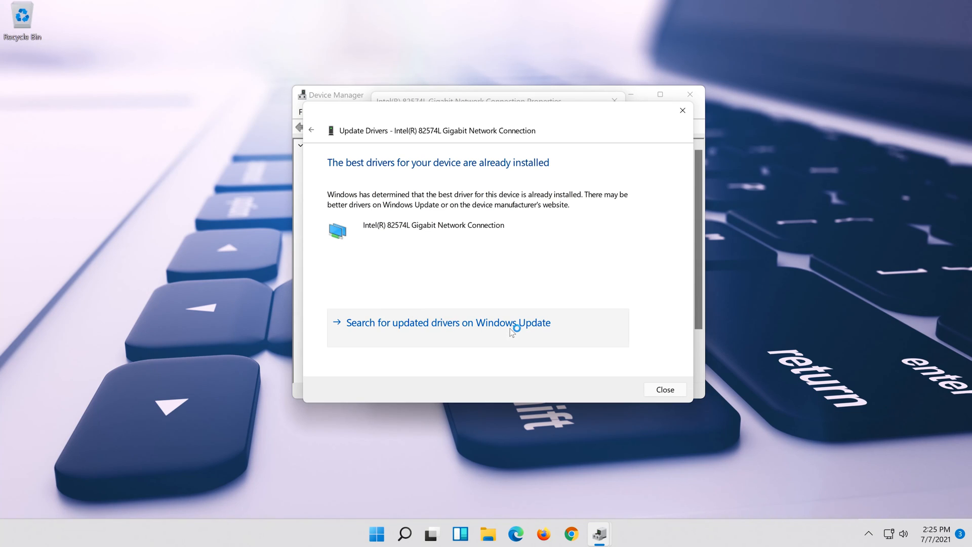
left_click(448, 322)
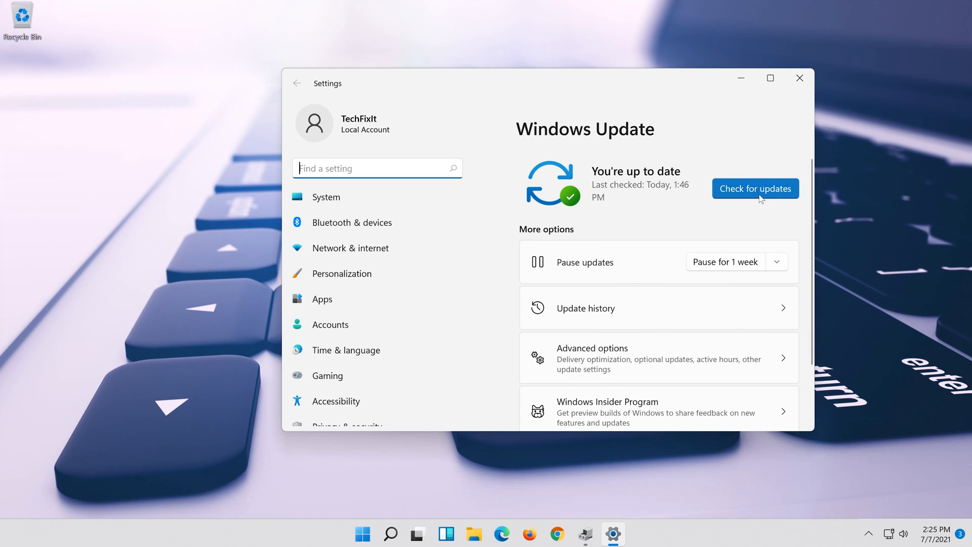
Step: Check Windows Update for new updates
left_click(754, 188)
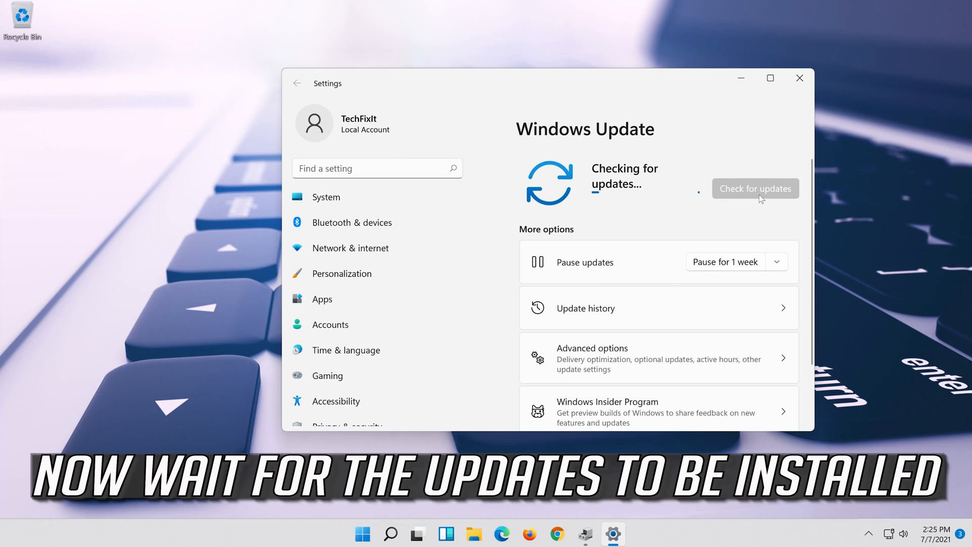